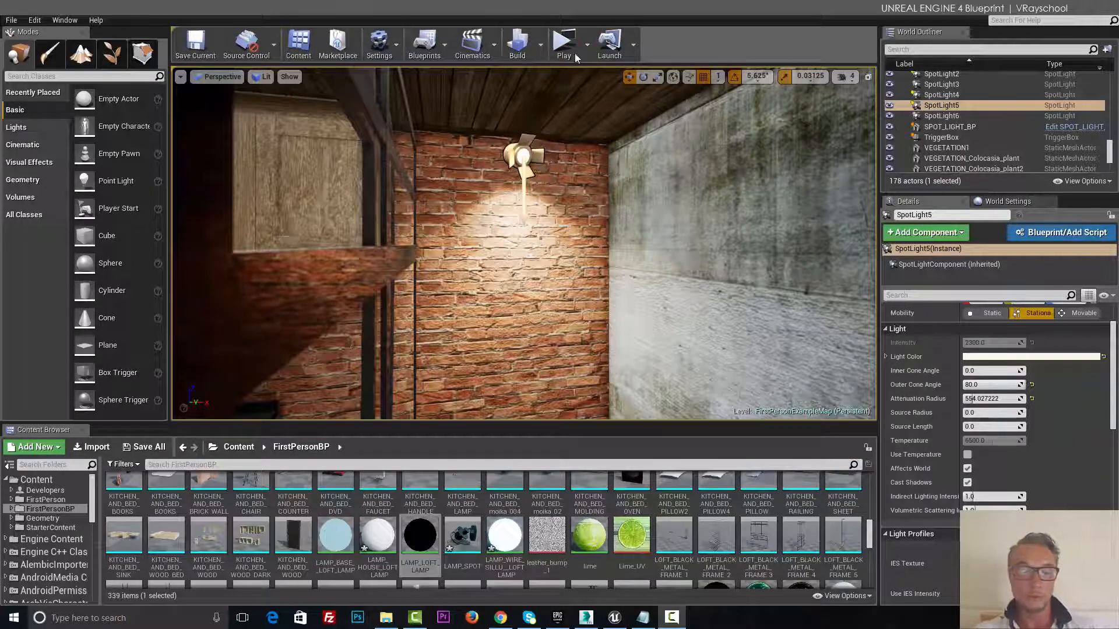
- Launch the loft level in a standalone game preview to test it
click(562, 42)
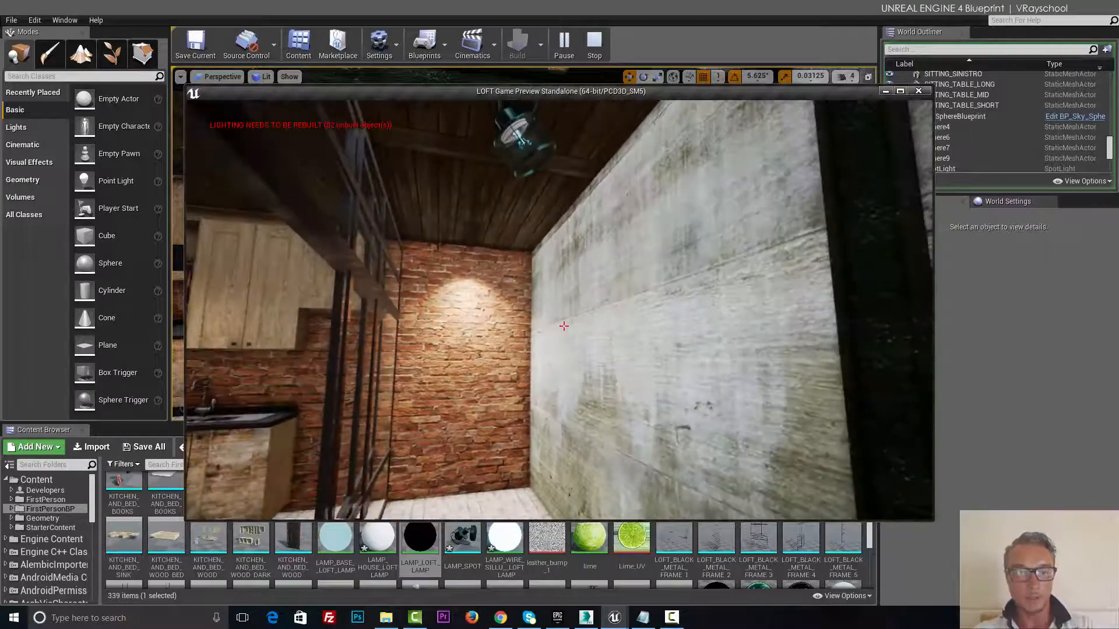
- Stop the preview, then review and close the Level Blueprint's Escape exit graph
click(594, 44)
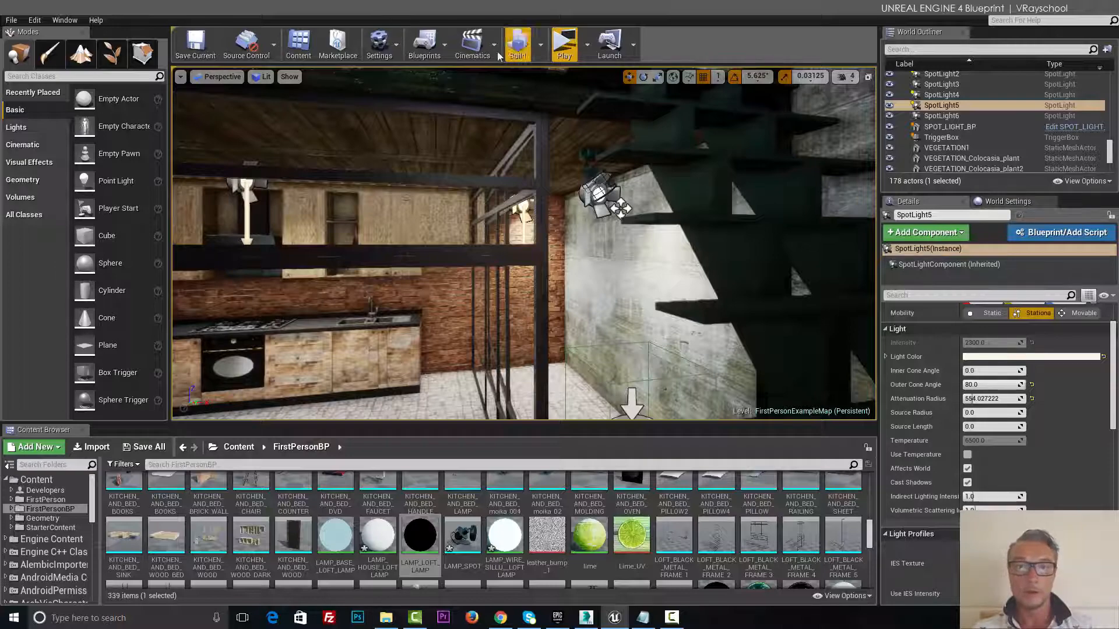
click(424, 45)
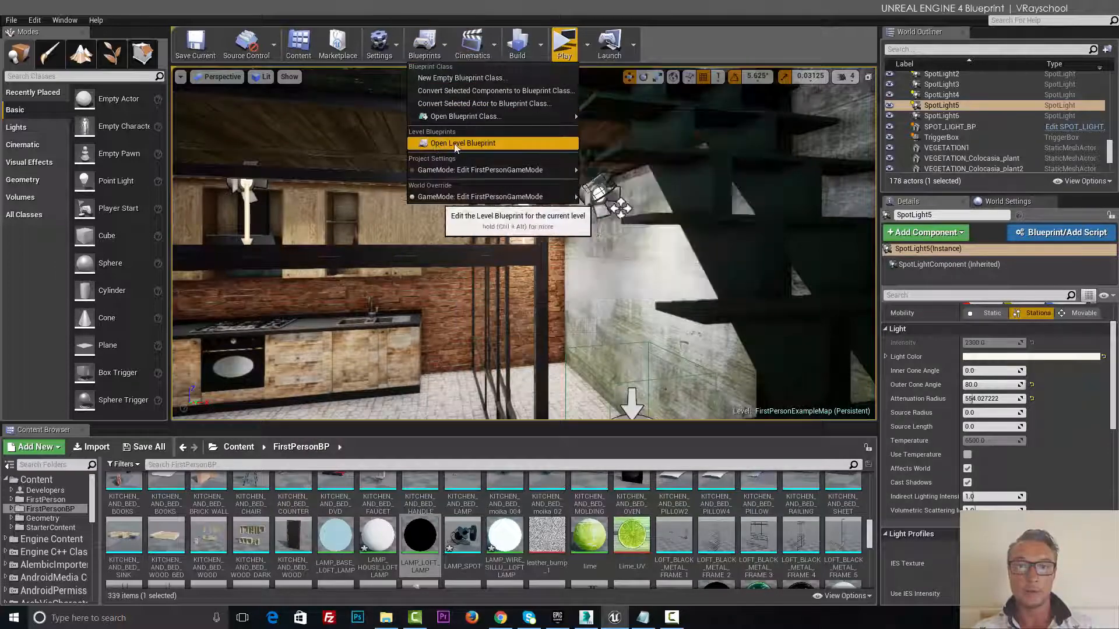
click(461, 143)
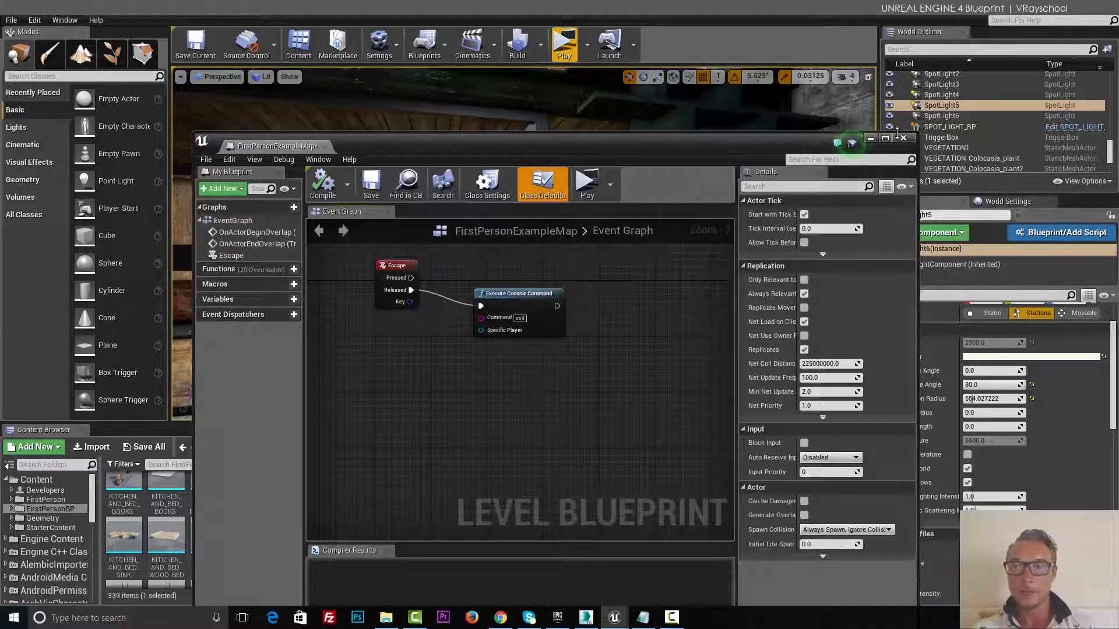
click(902, 137)
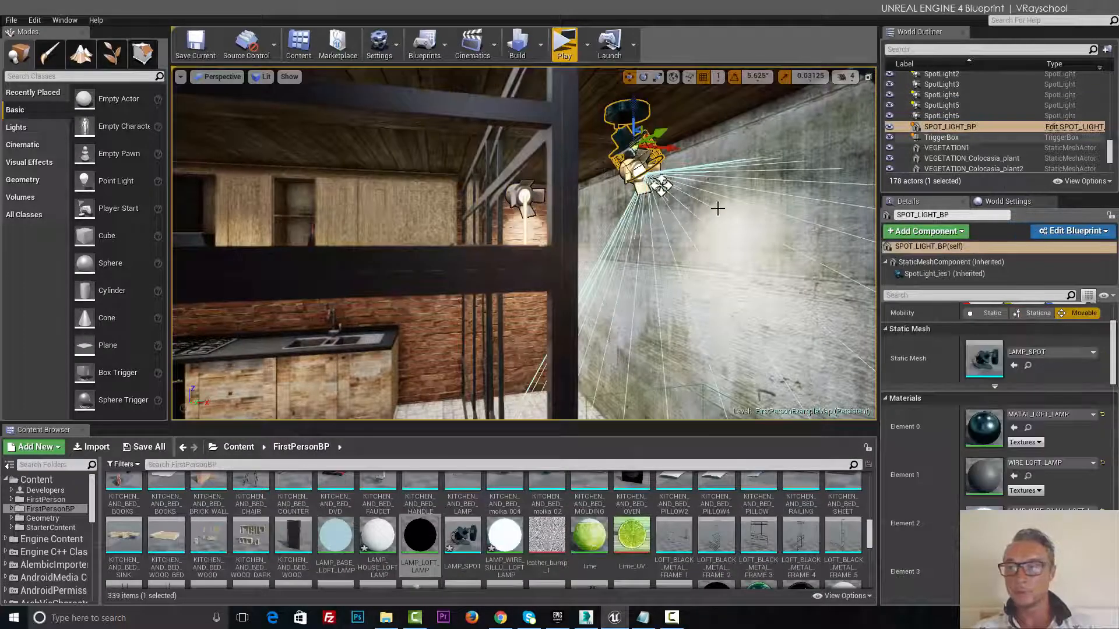
- Review SPOT_LIGHT_BP's BeginPlay-to-Set Visibility graph in the Blueprint Editor, then close it
click(1071, 231)
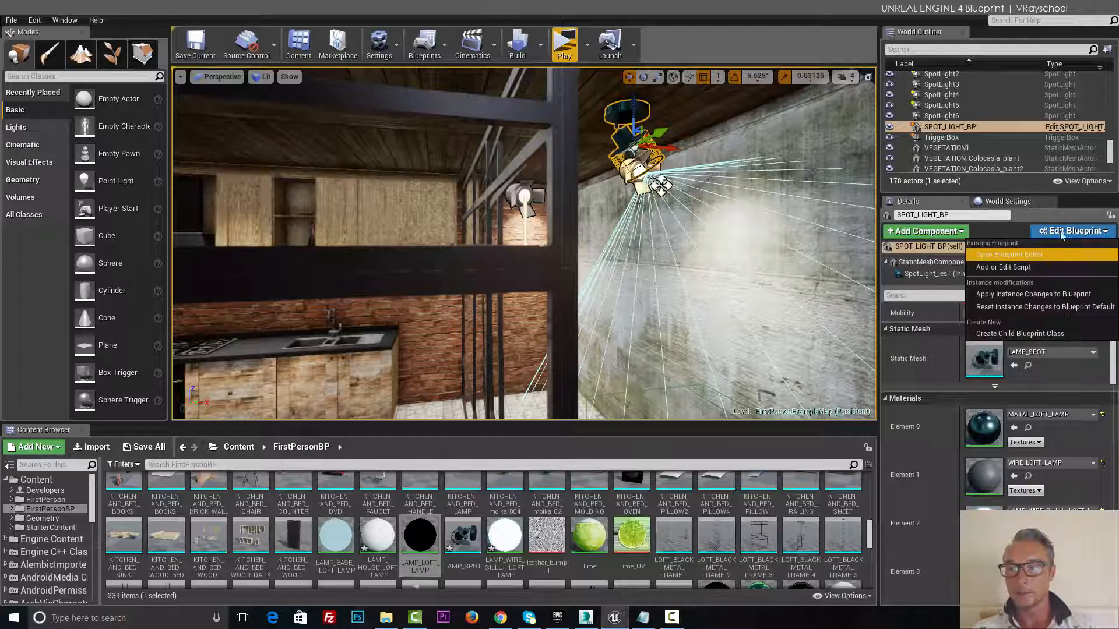
mouse_move(1002, 267)
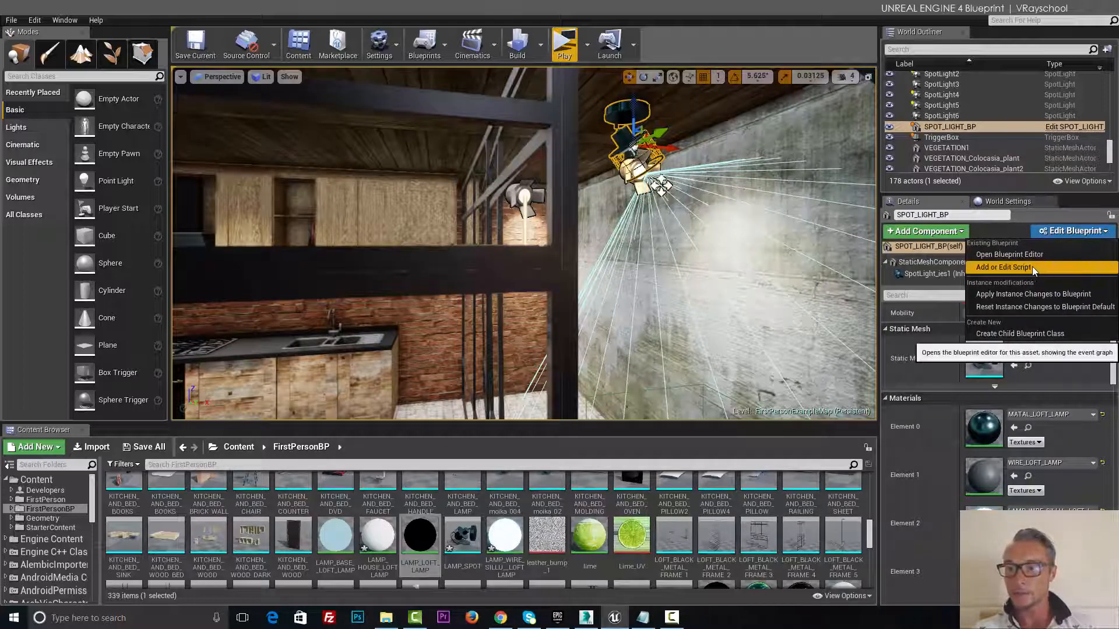
mouse_move(1010, 254)
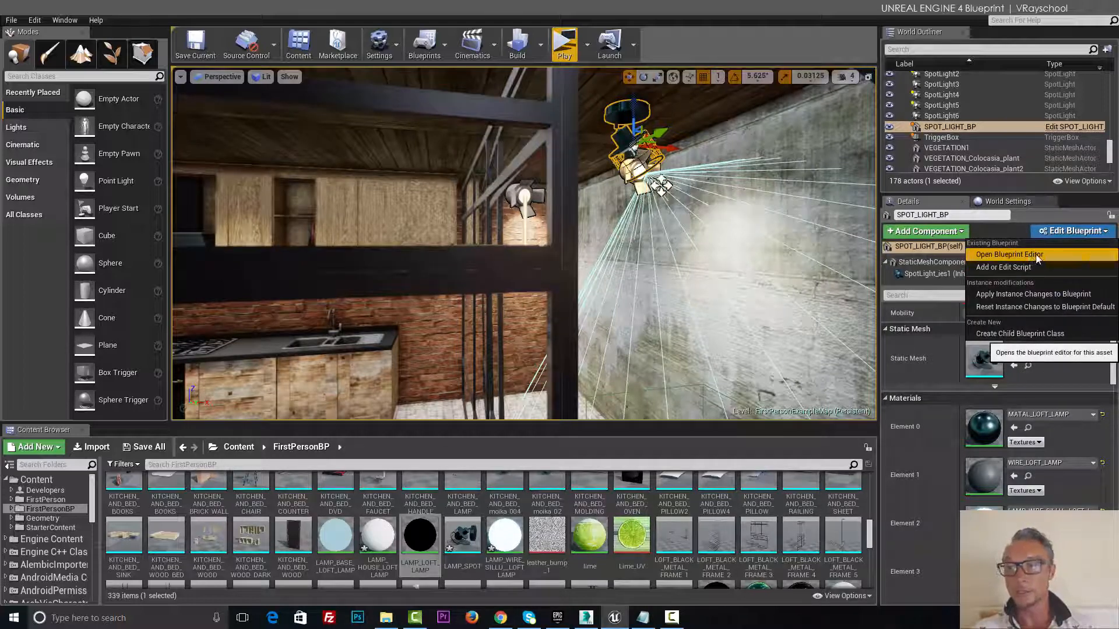
click(1008, 254)
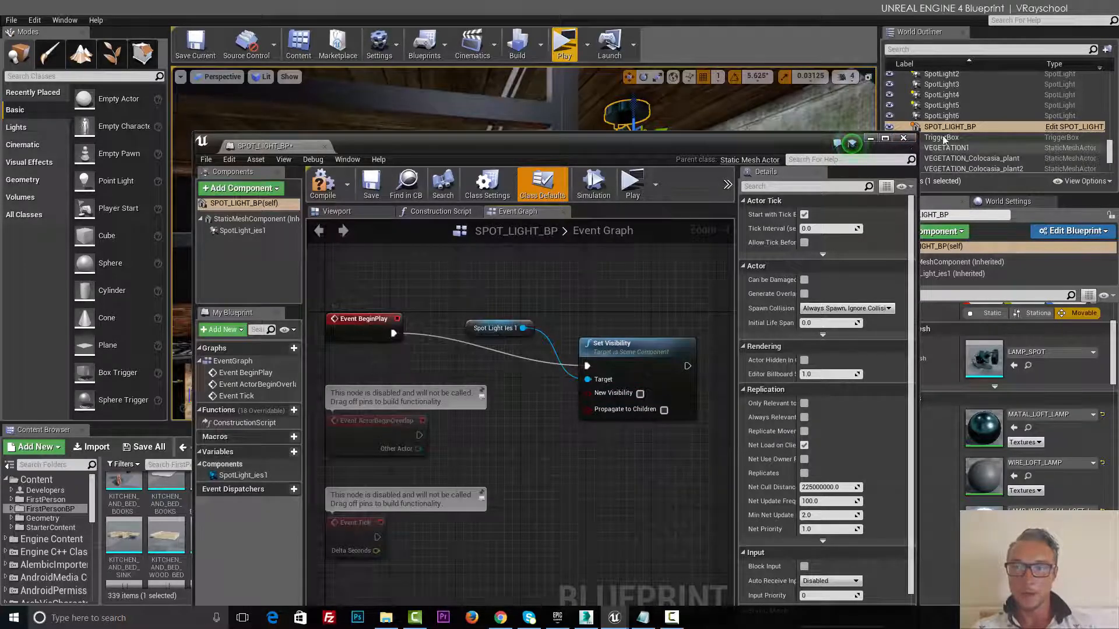
click(903, 139)
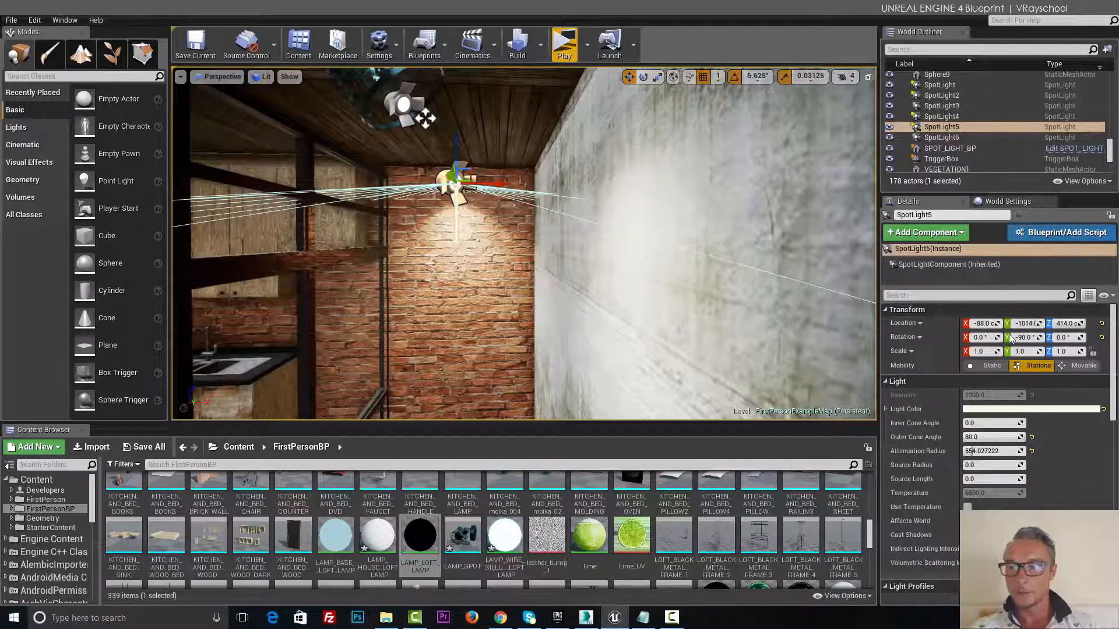
mouse_move(1083, 365)
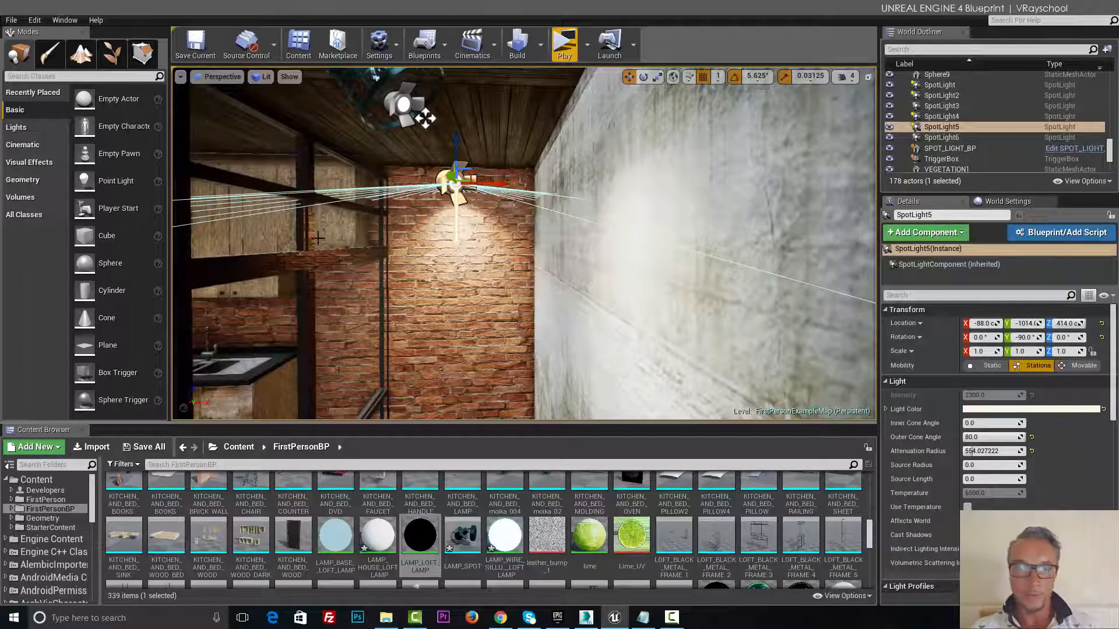
- Select the LAMP_SPOT static mesh actor near the brick wall
click(461, 536)
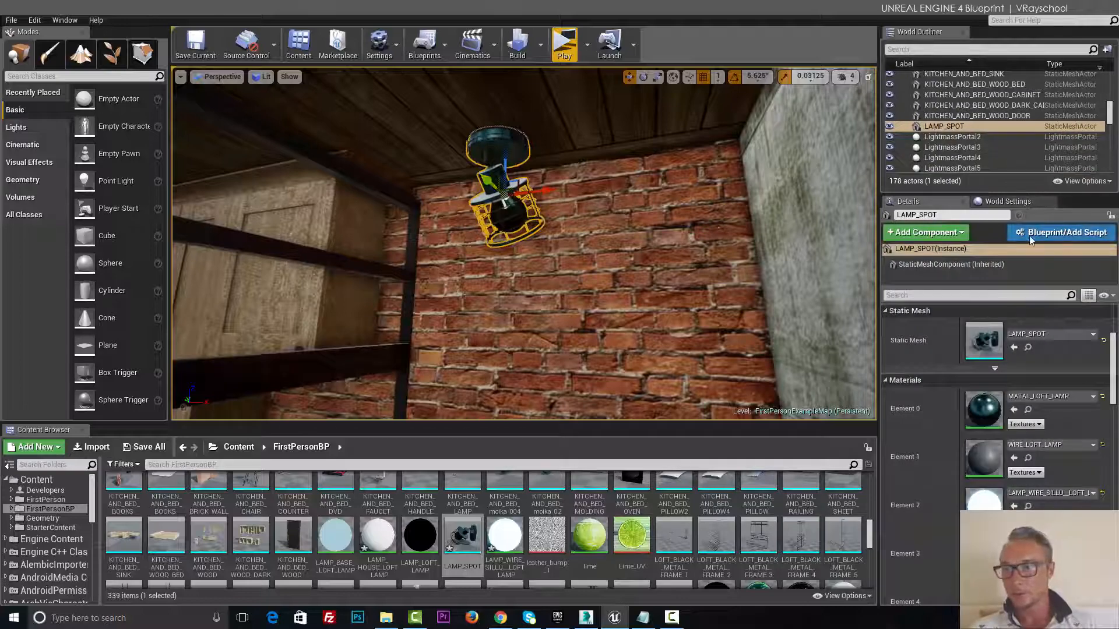
mouse_move(1062, 232)
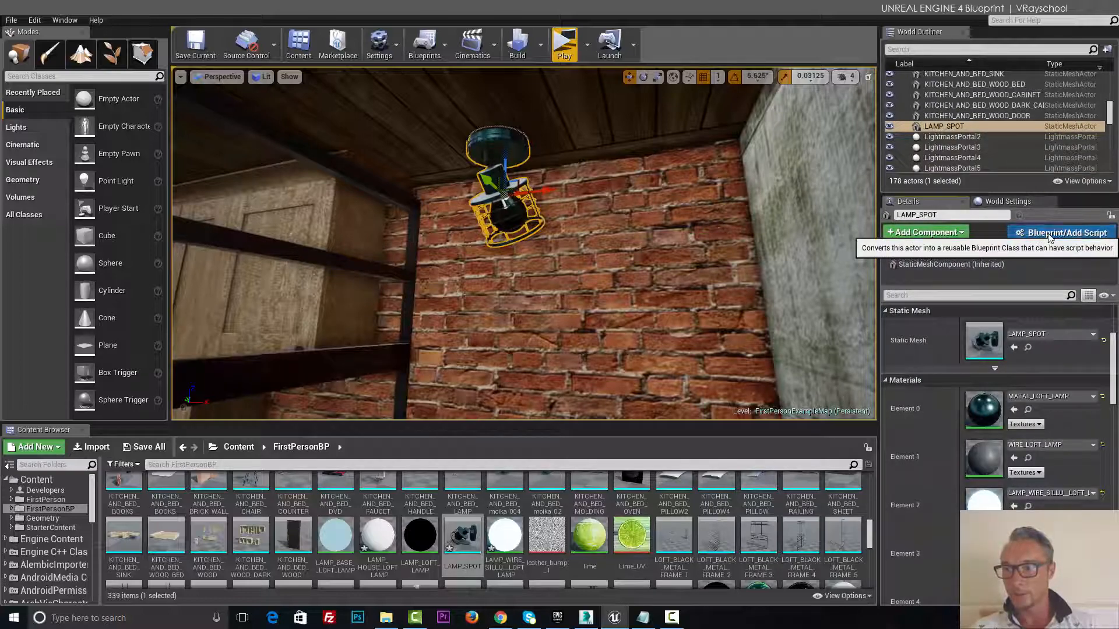
- Convert the LAMP_SPOT actor into a new blueprint named LAMP_SPOT_Blueprint2, keeping its lamp mesh
click(1062, 232)
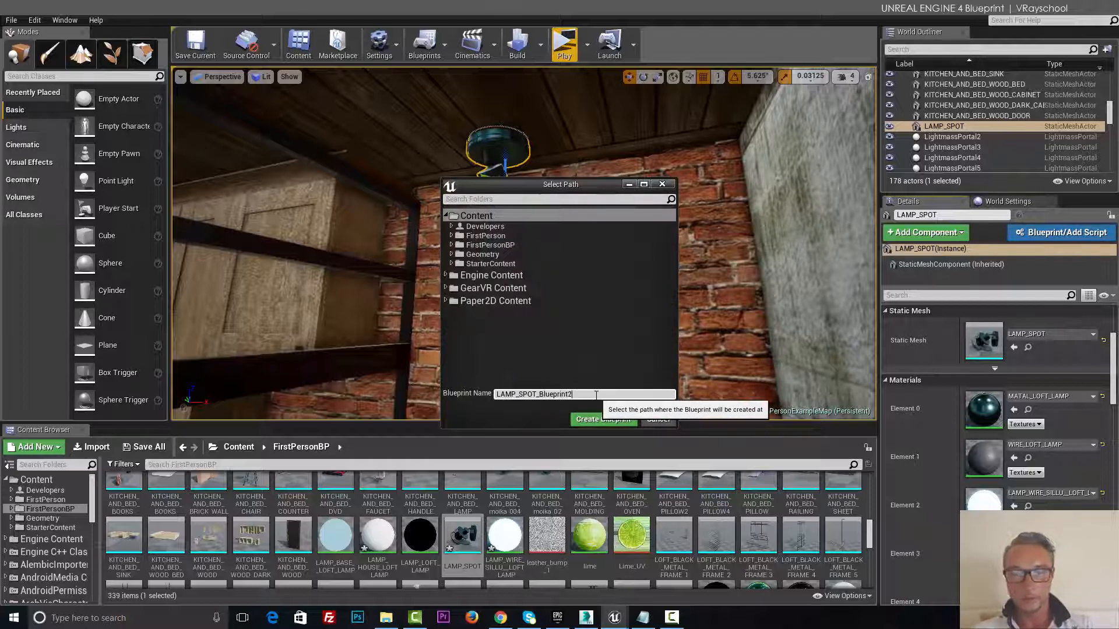
click(601, 419)
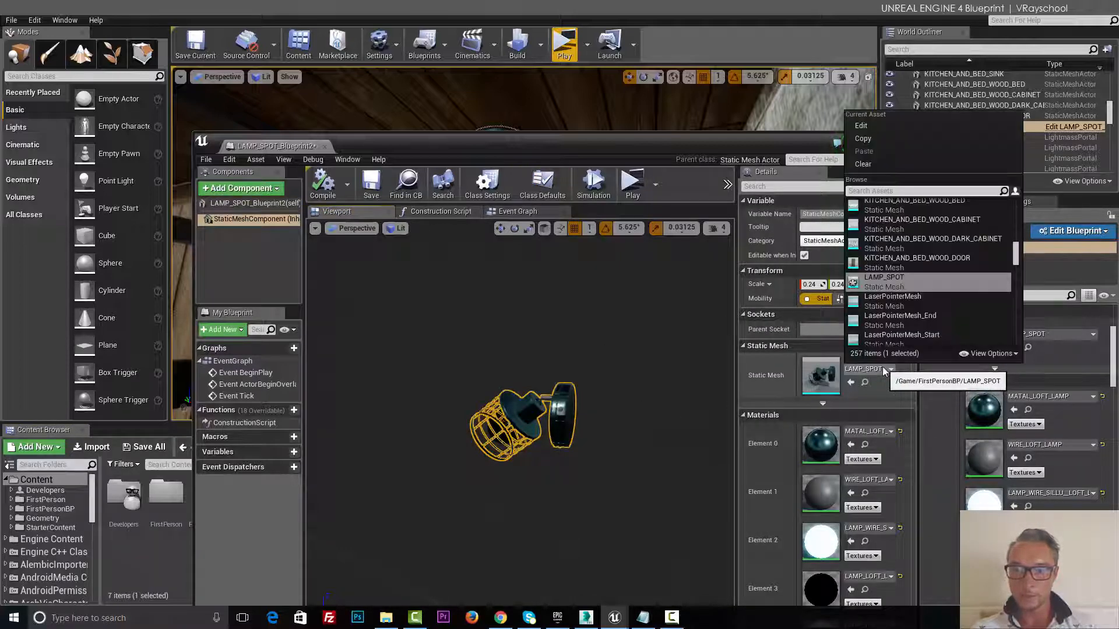
click(892, 296)
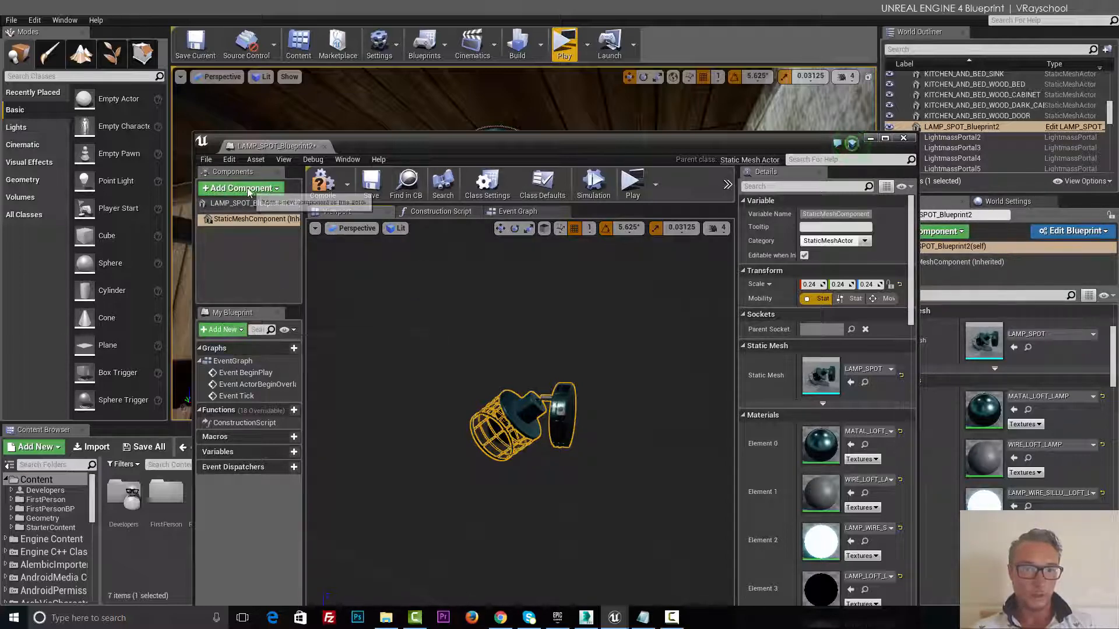
- Add a Spot Light component to LAMP_SPOT_Blueprint2
click(240, 188)
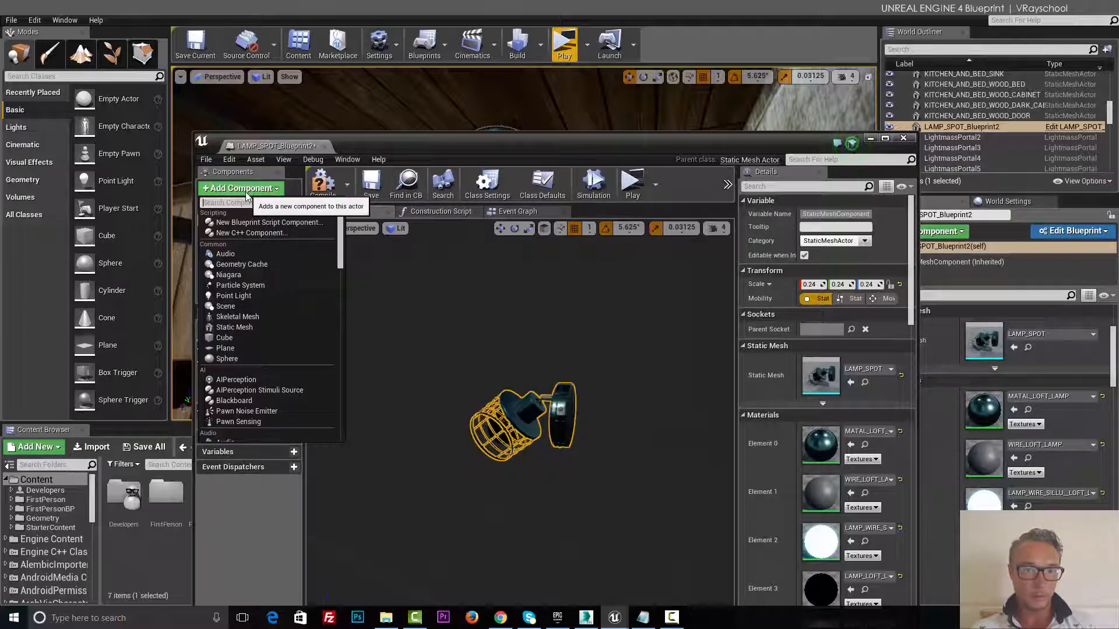
text(lig)
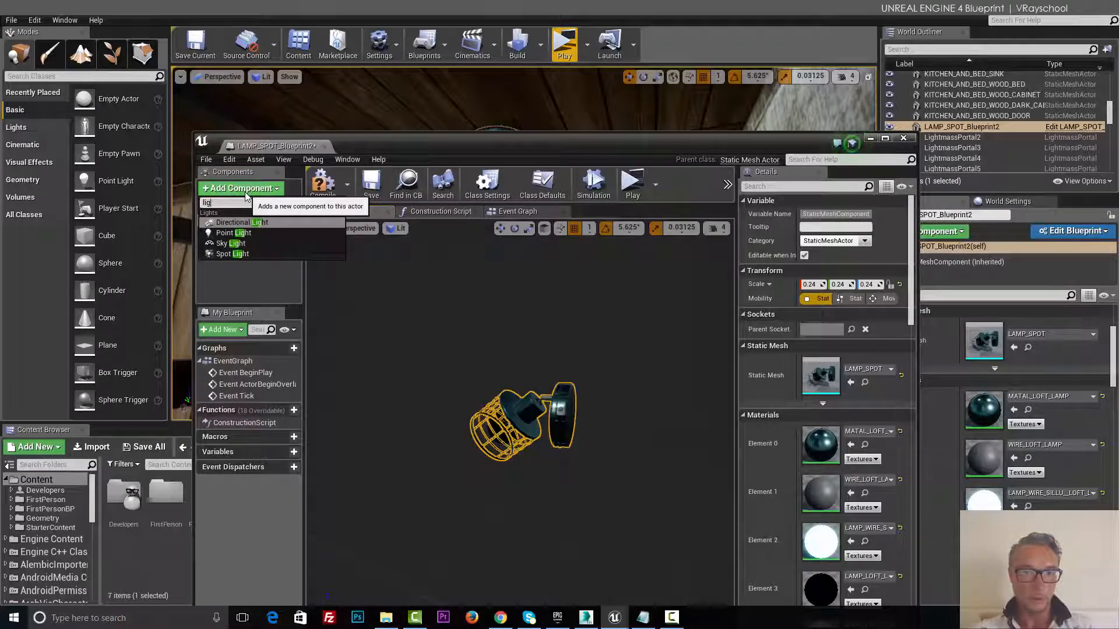
click(233, 253)
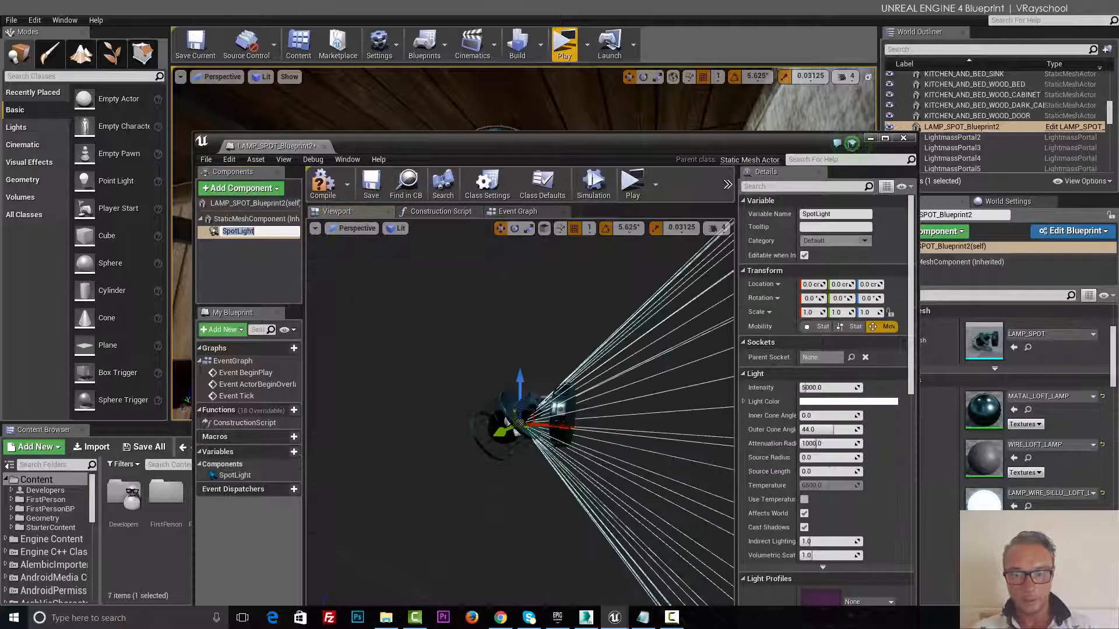
- Switch the blueprint preview to Front view and aim the spotlight downward
drag(518, 392, 477, 392)
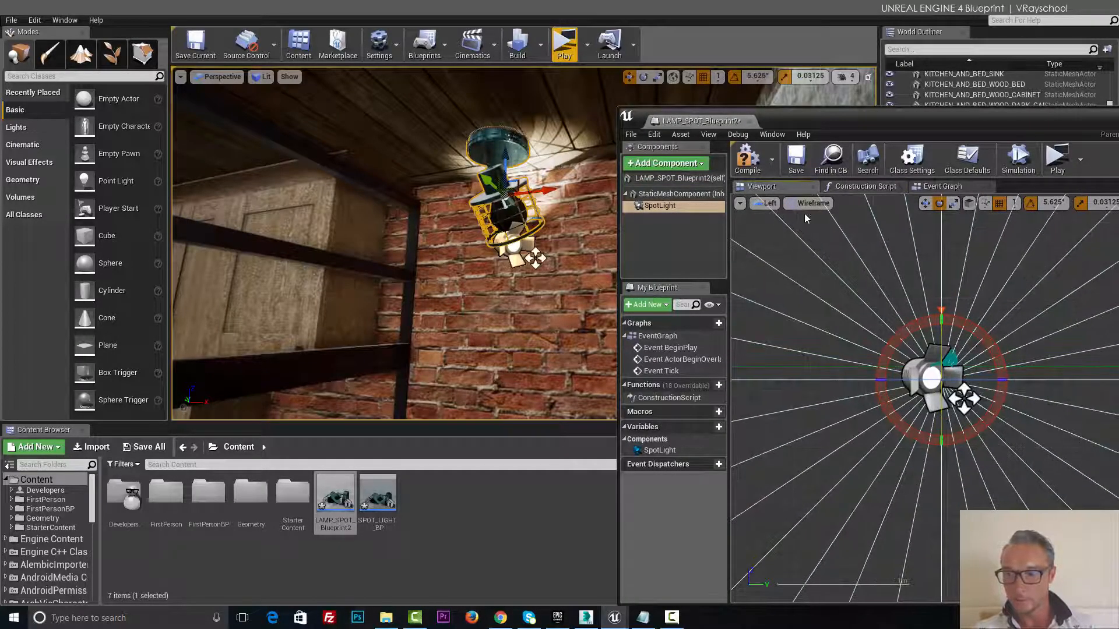
click(769, 203)
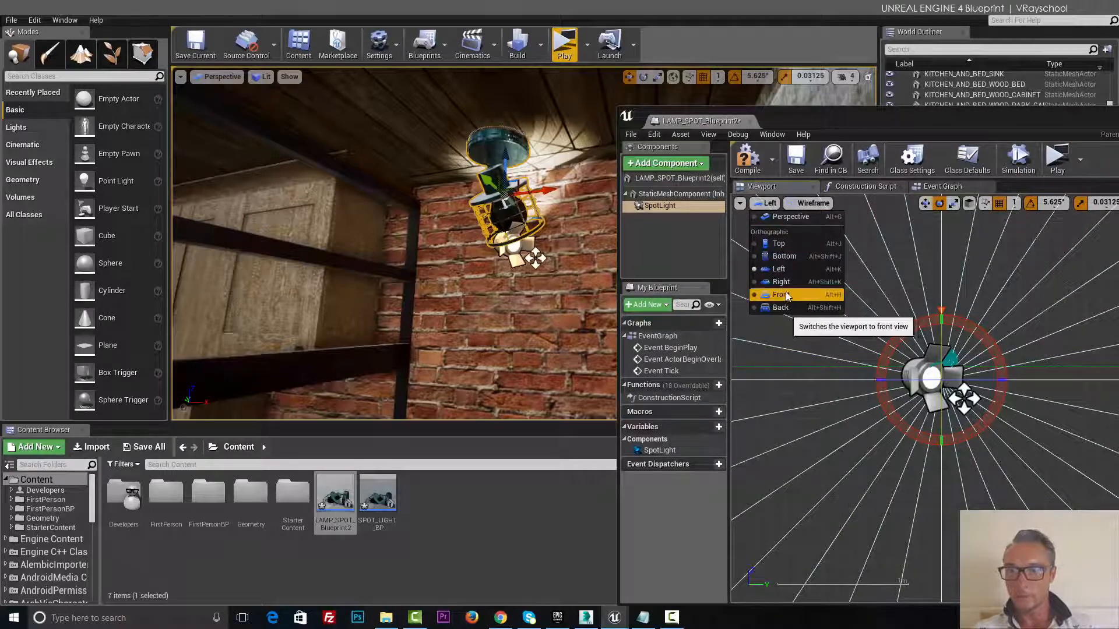
click(781, 295)
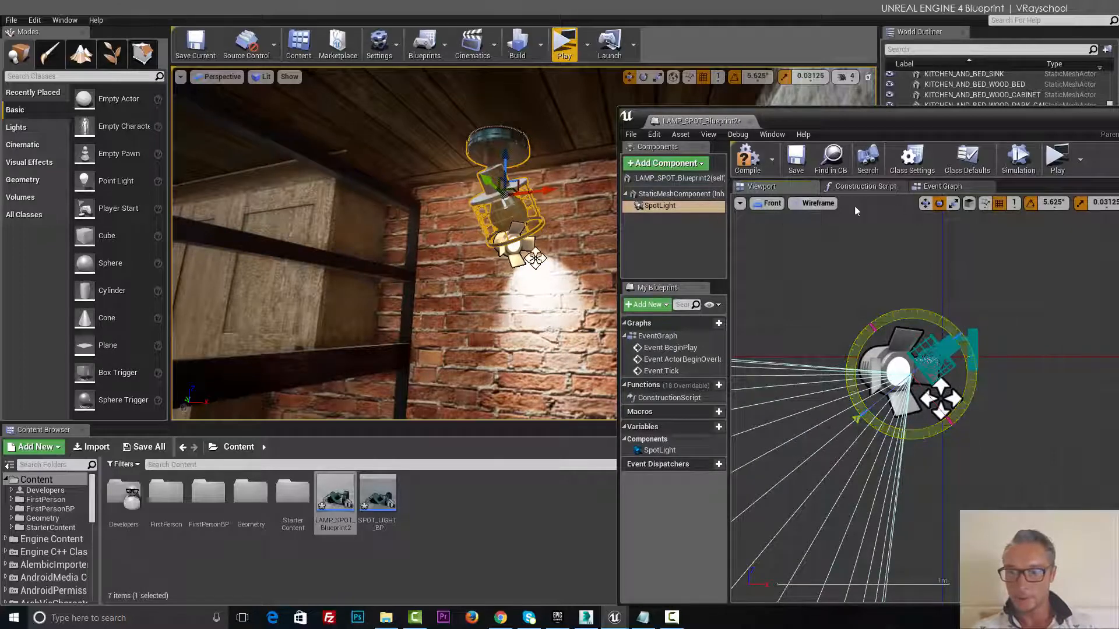
click(769, 204)
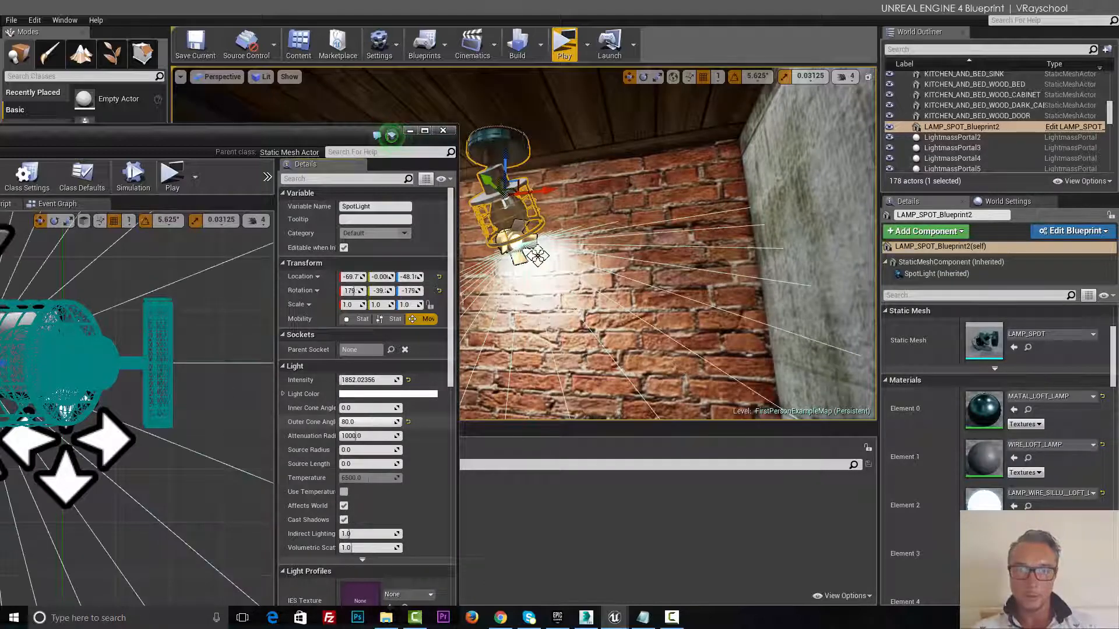
- Set the SpotLight intensity to about 460 and its light colour to warm pale yellow
text(459.772339)
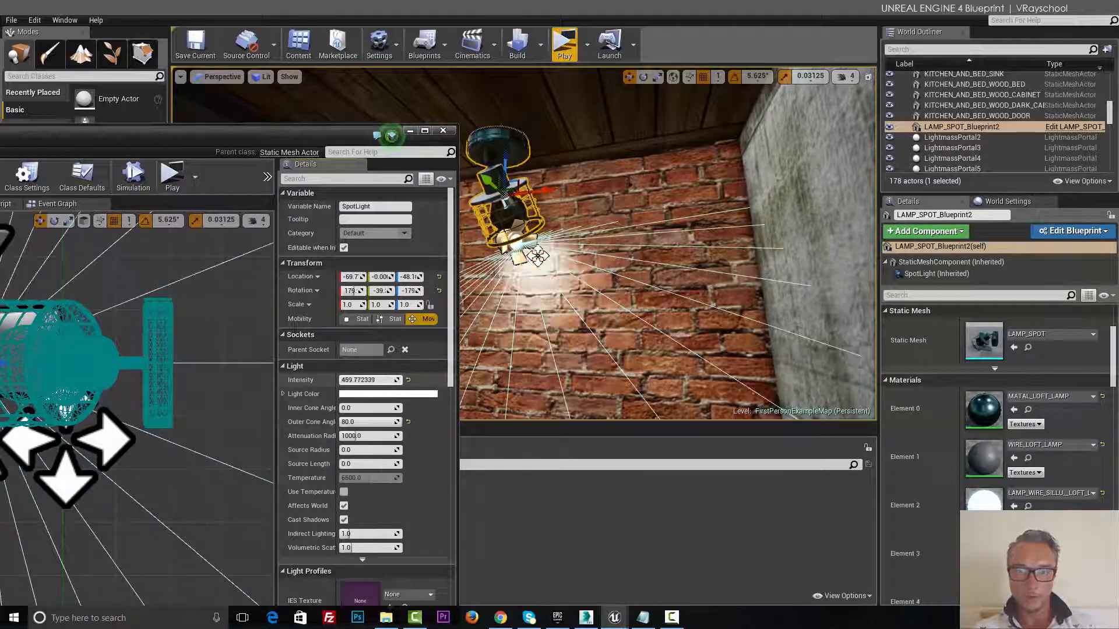
click(388, 393)
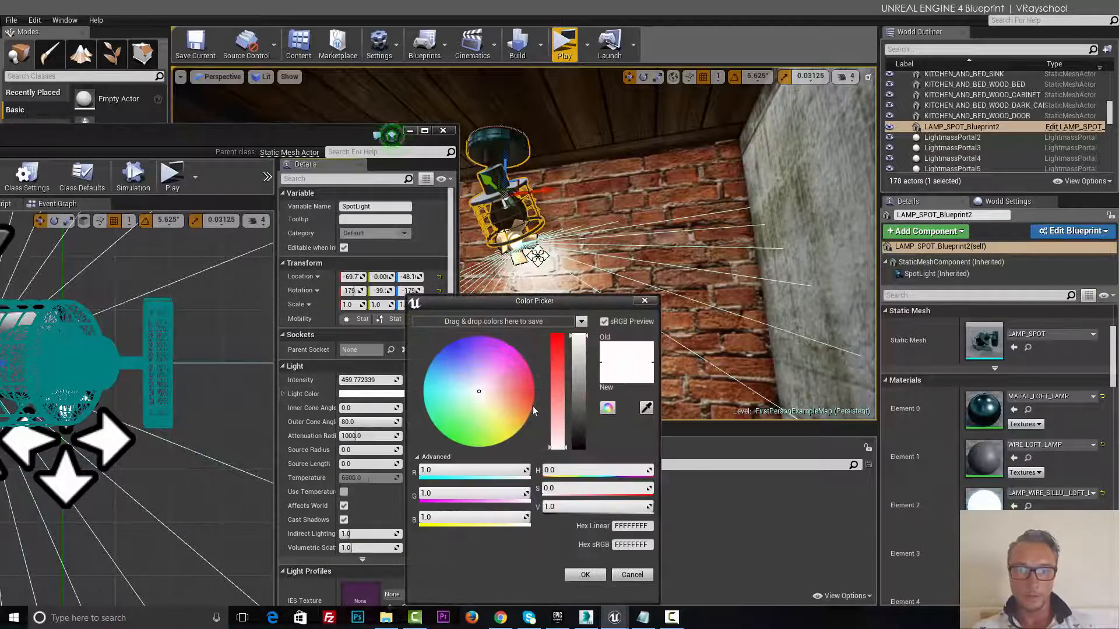
click(476, 416)
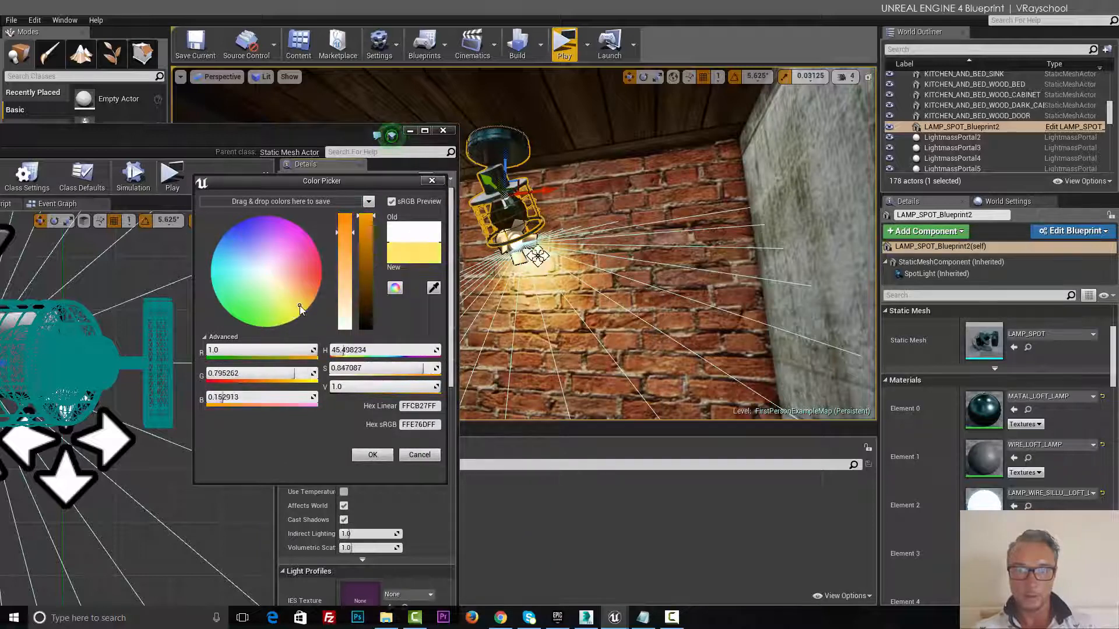
drag(301, 308, 302, 303)
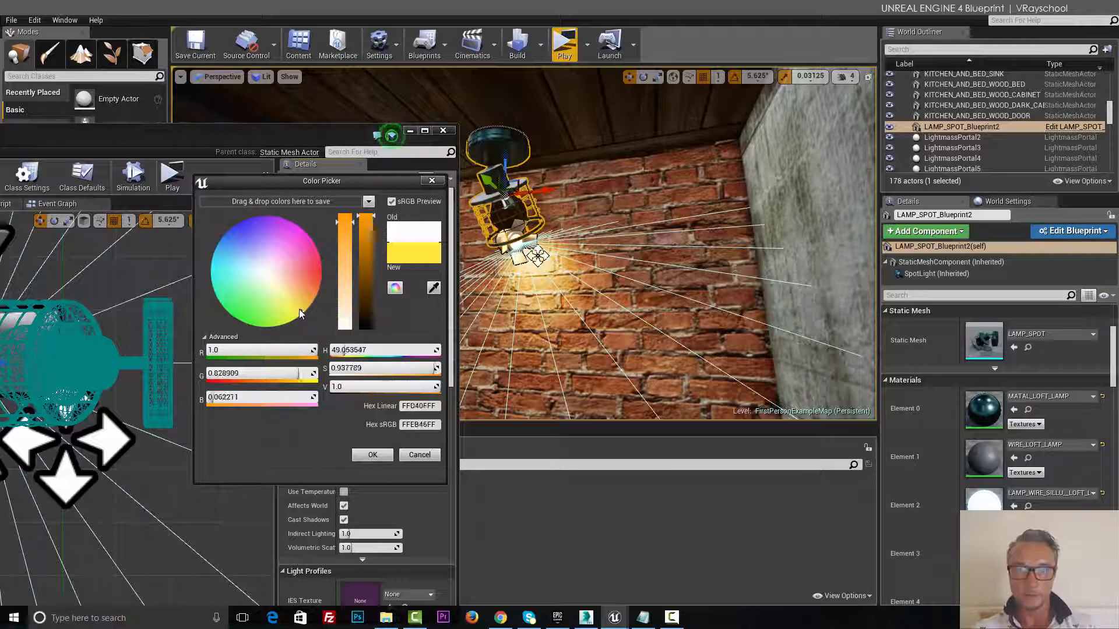
click(285, 296)
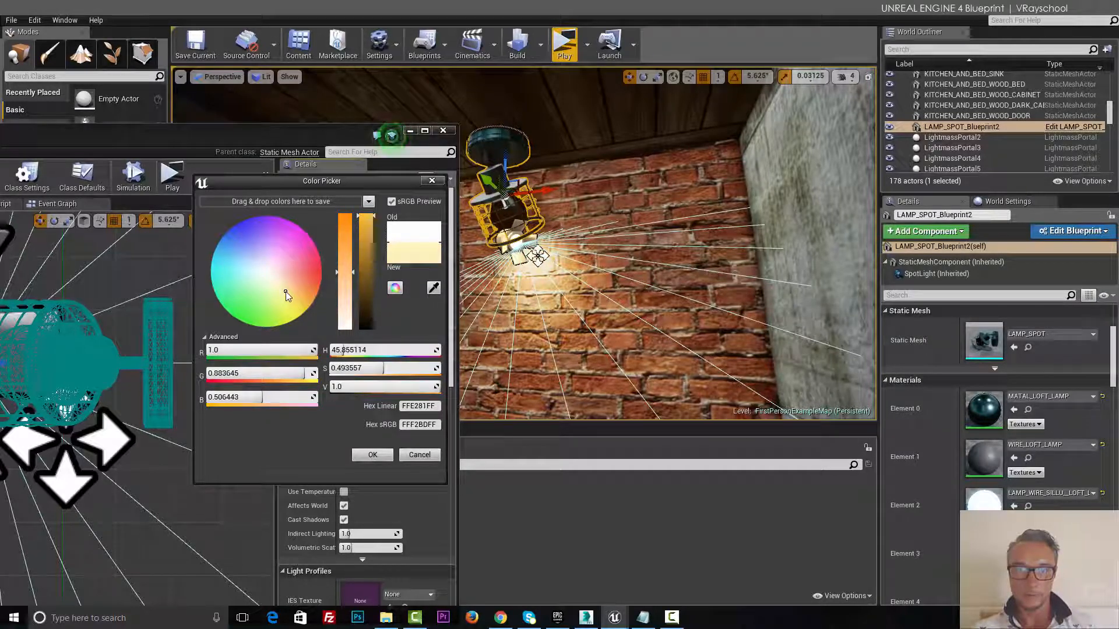
click(372, 454)
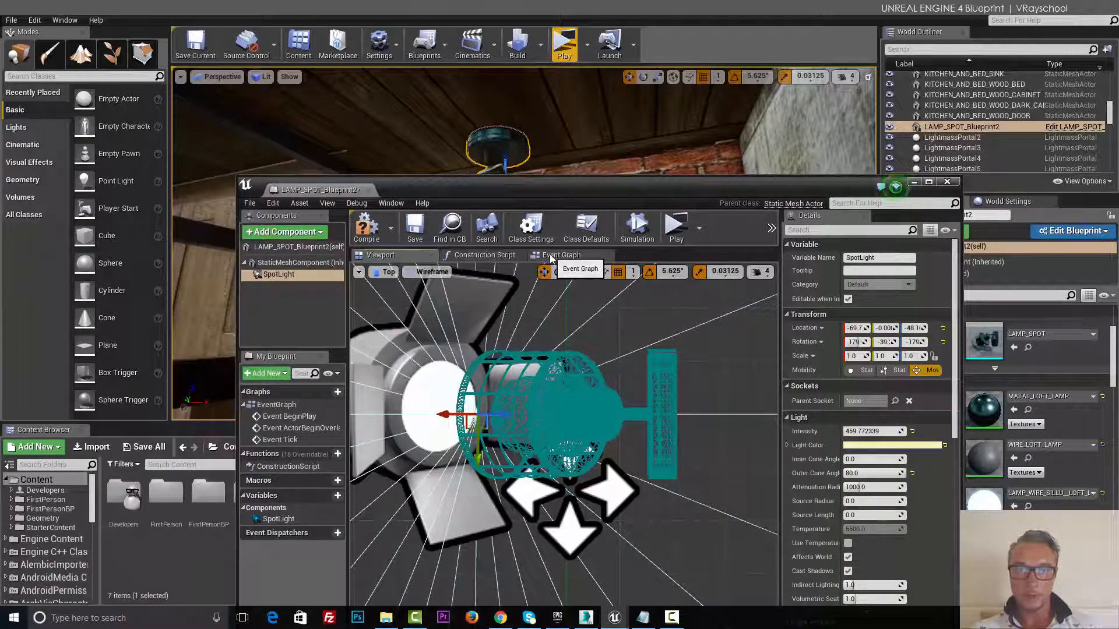
- Add an Event BeginPlay node to the lamp's event graph and look up a visibility action from it
click(563, 254)
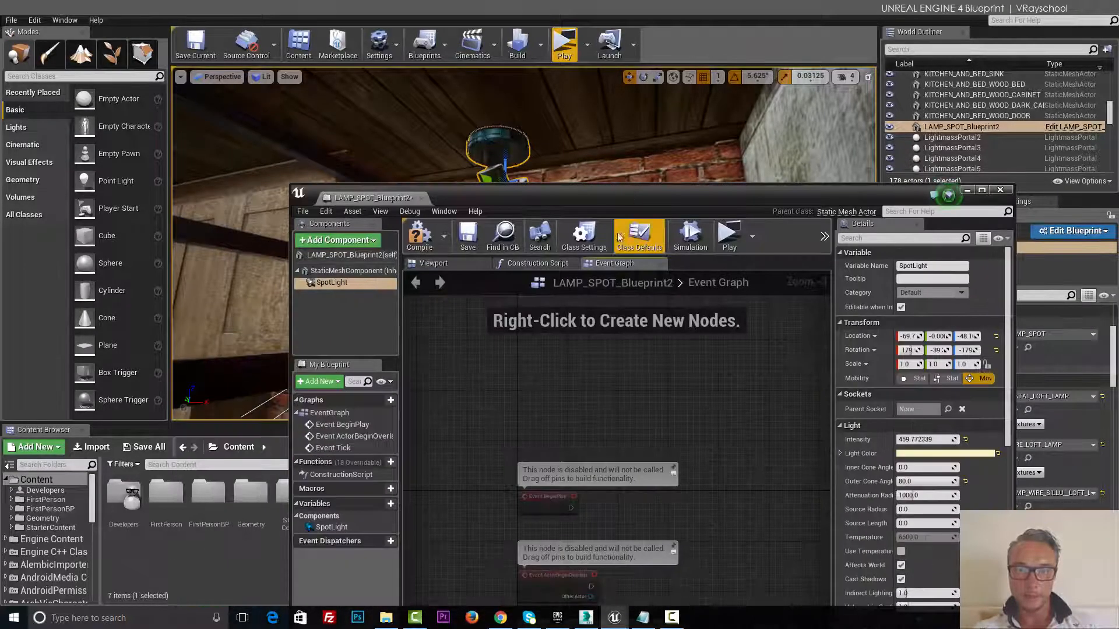
mouse_move(650, 207)
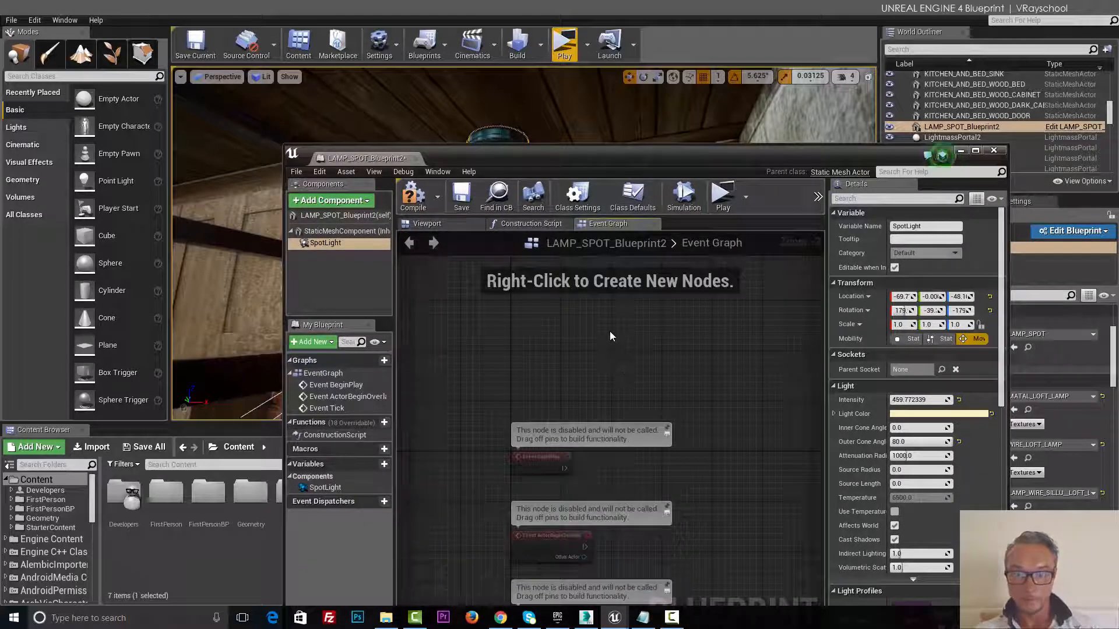
right_click(610, 336)
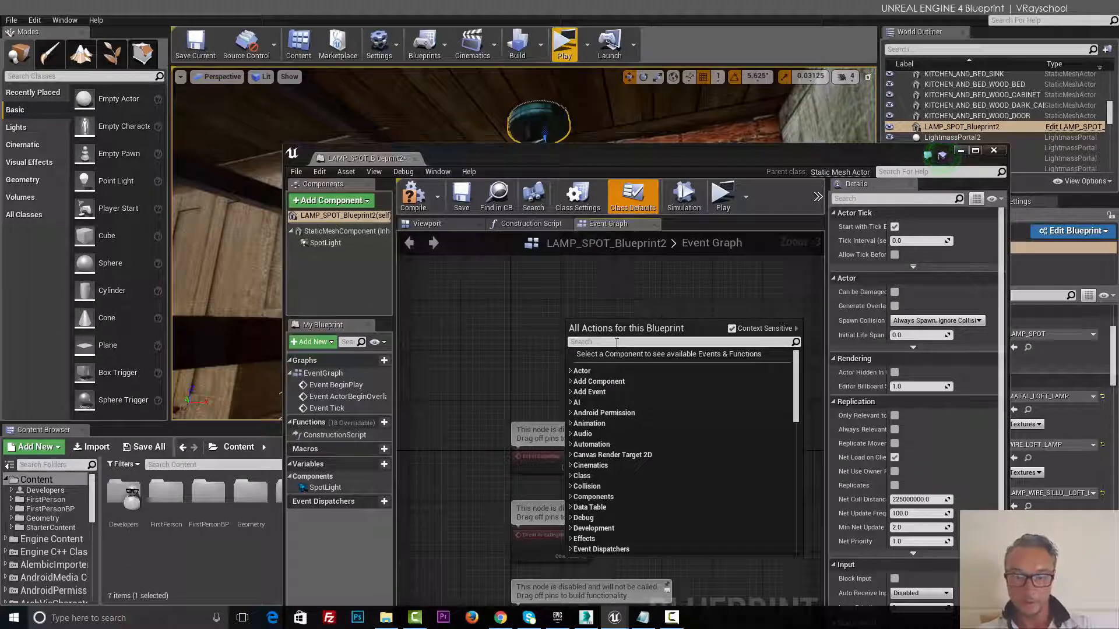
text(e)
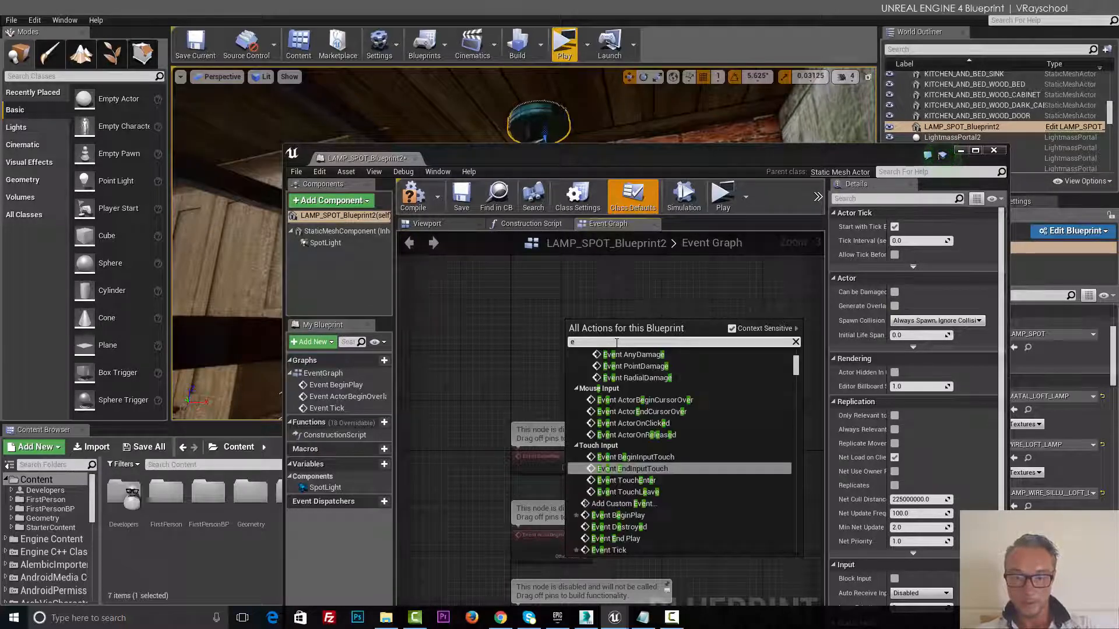
text(vent be)
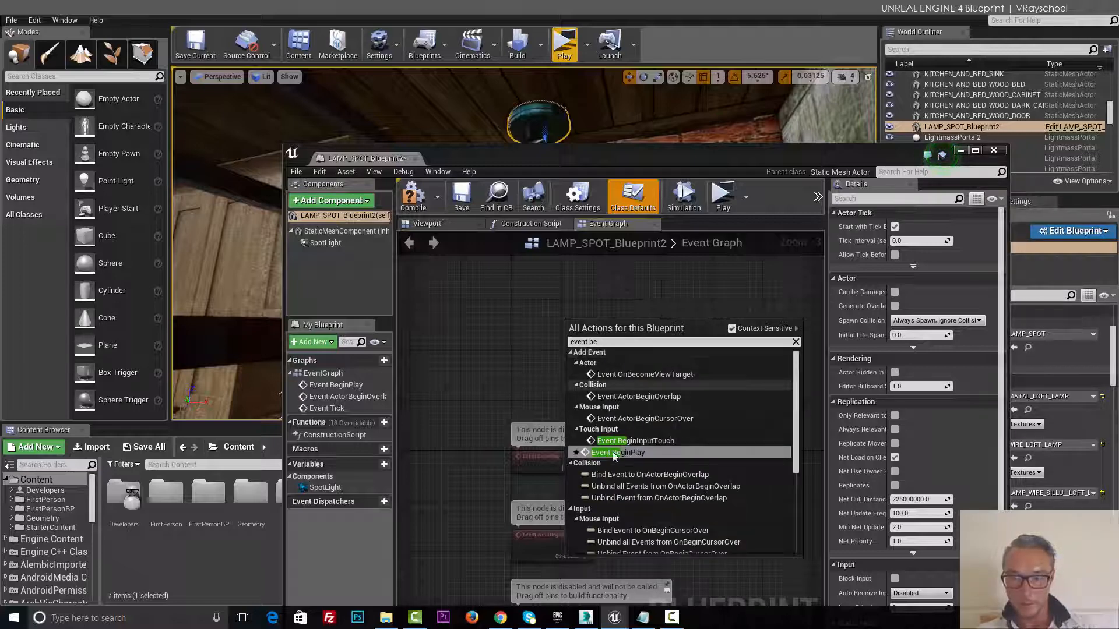
click(617, 452)
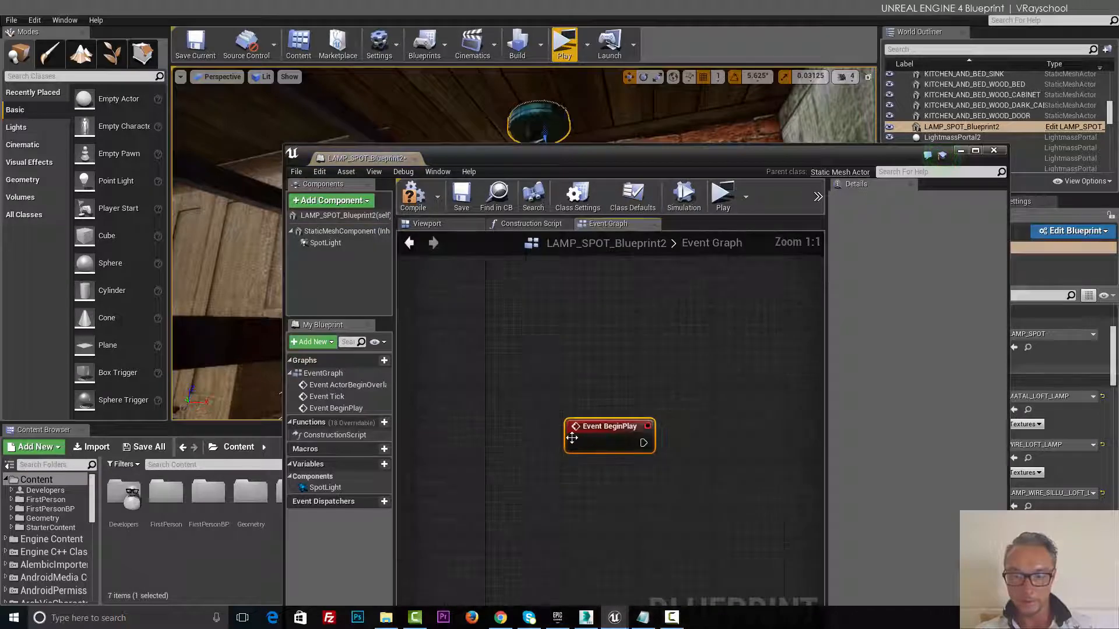
drag(643, 442, 687, 449)
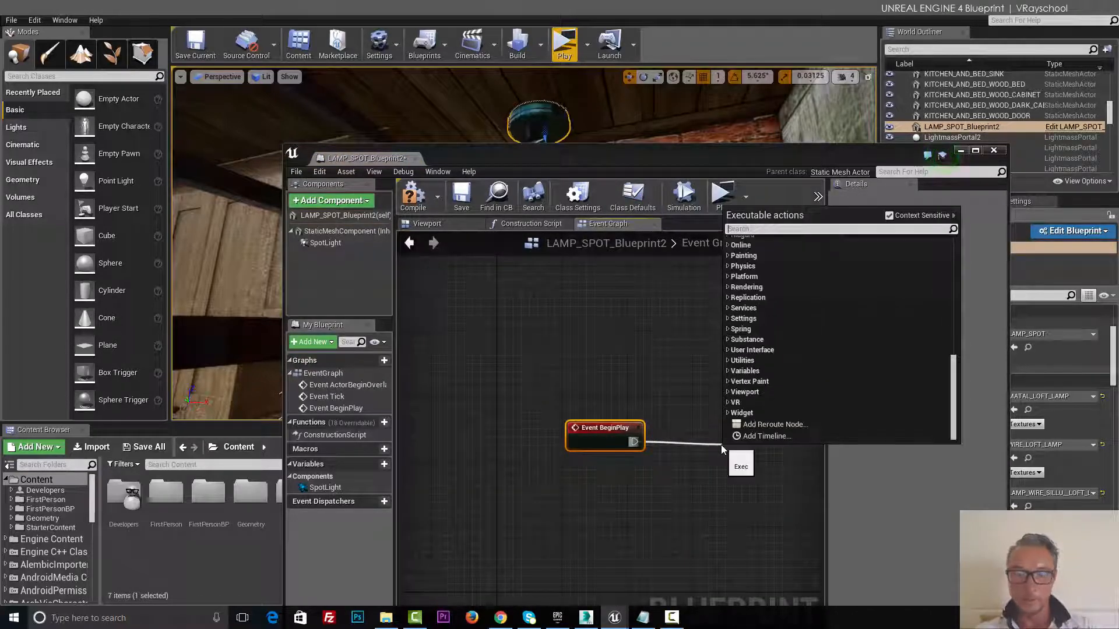
text(vi)
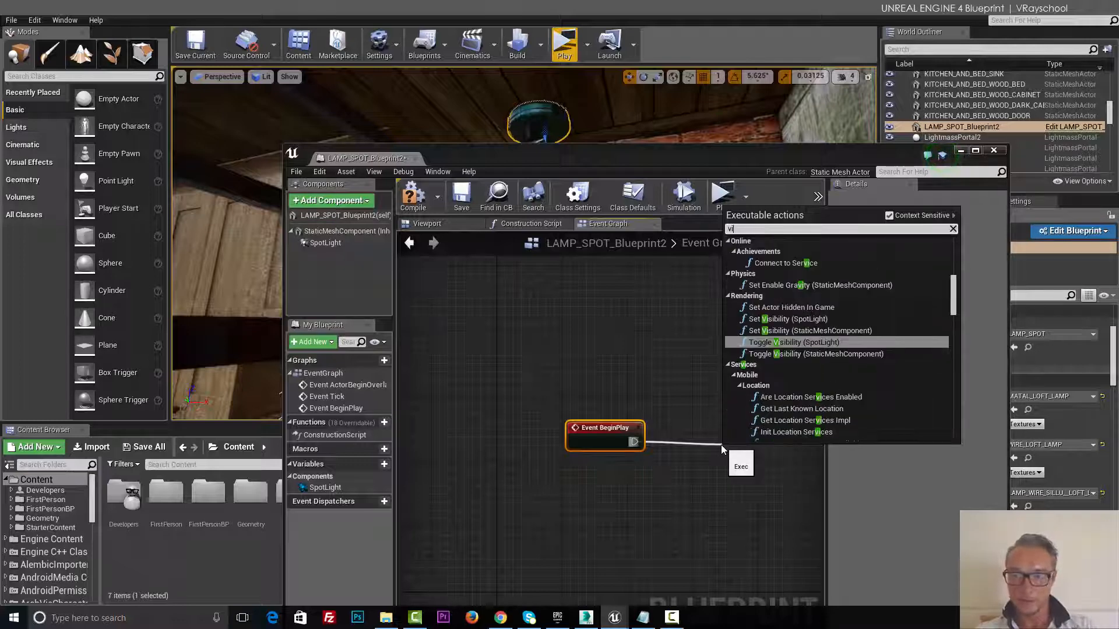
mouse_move(795, 343)
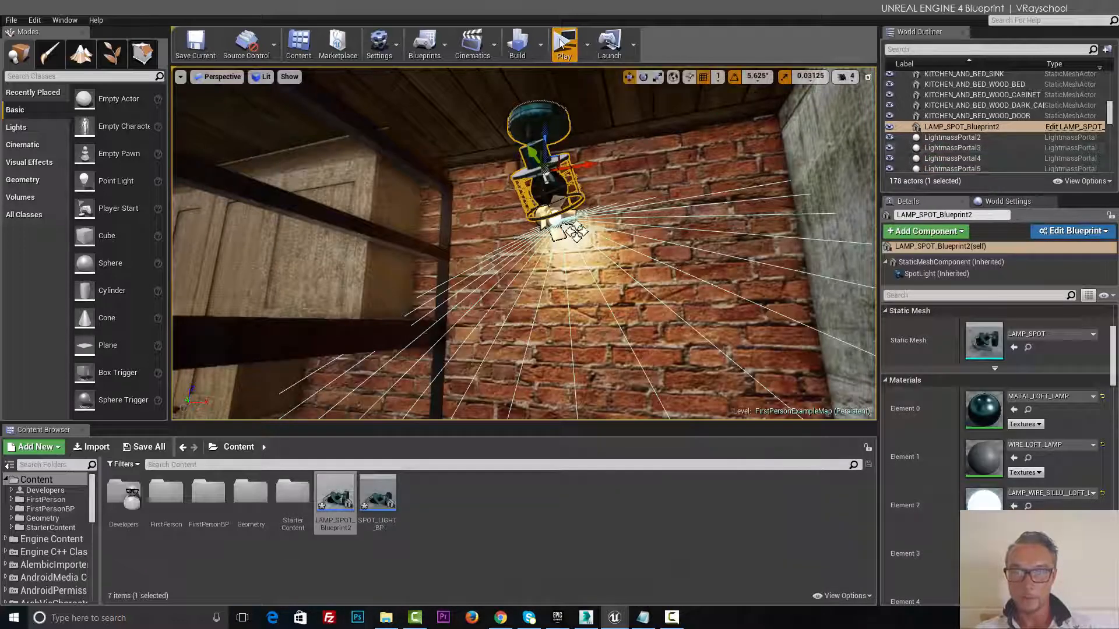
click(562, 44)
text(t)
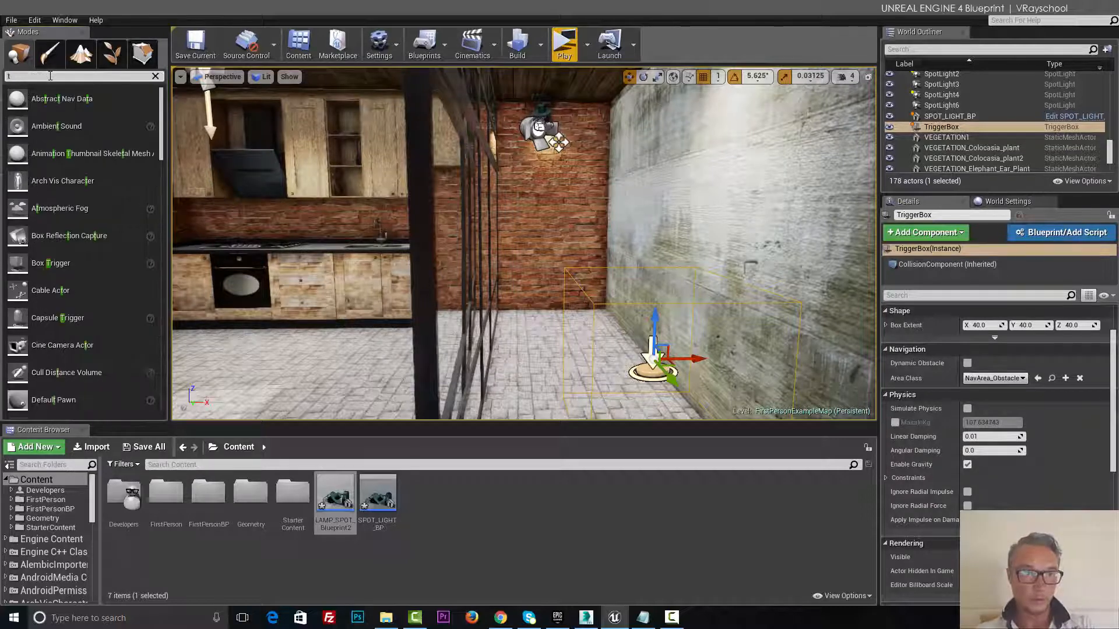
- Filter the Modes panel placement list to trigger actors with 'tri'
text(ri)
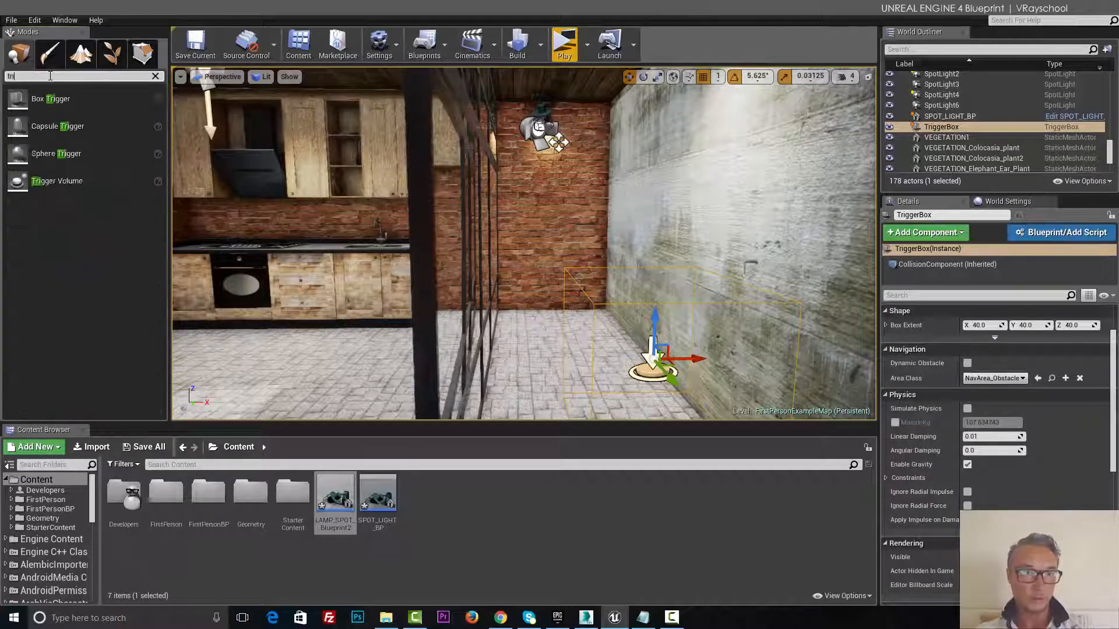
mouse_move(56, 181)
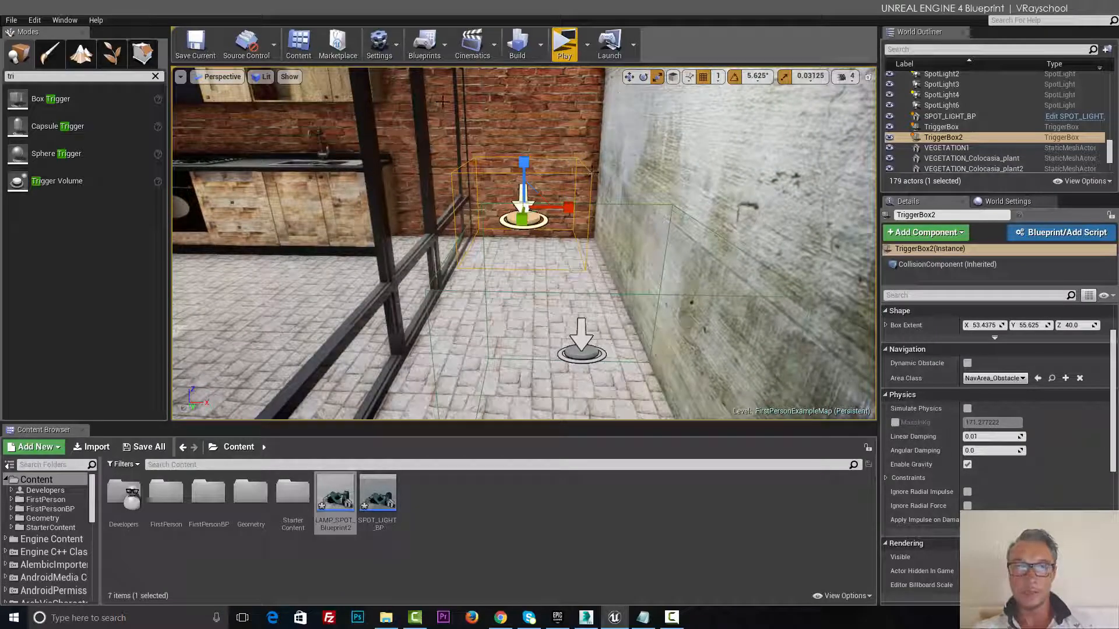
- Add an OnActorBeginOverlap event for TriggerBox2 in the Level Blueprint
click(424, 42)
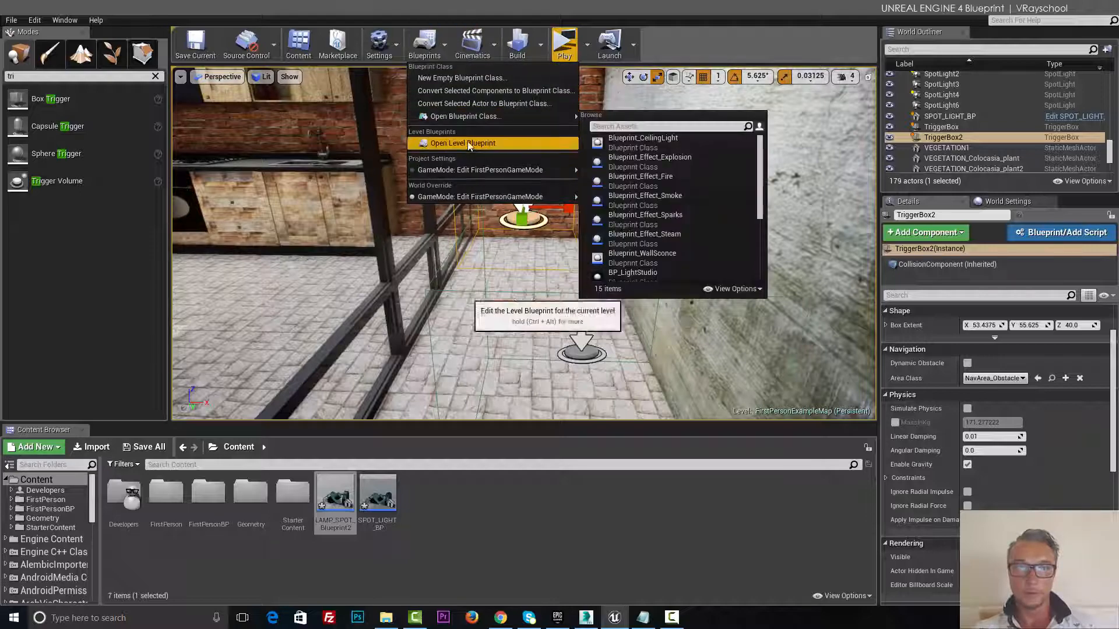
click(462, 142)
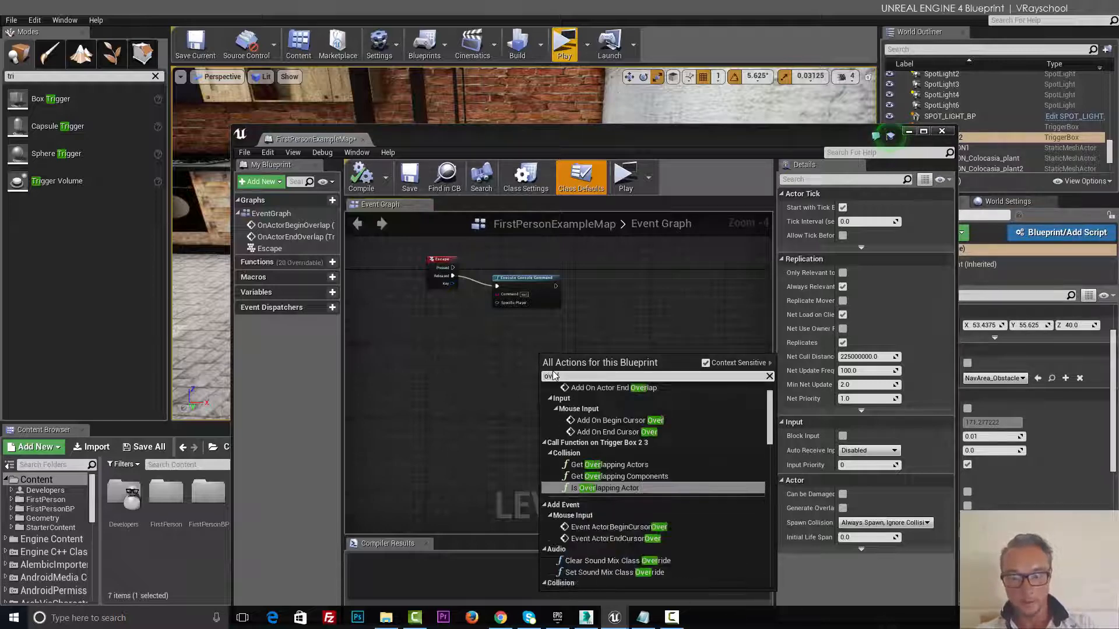
text(overlap)
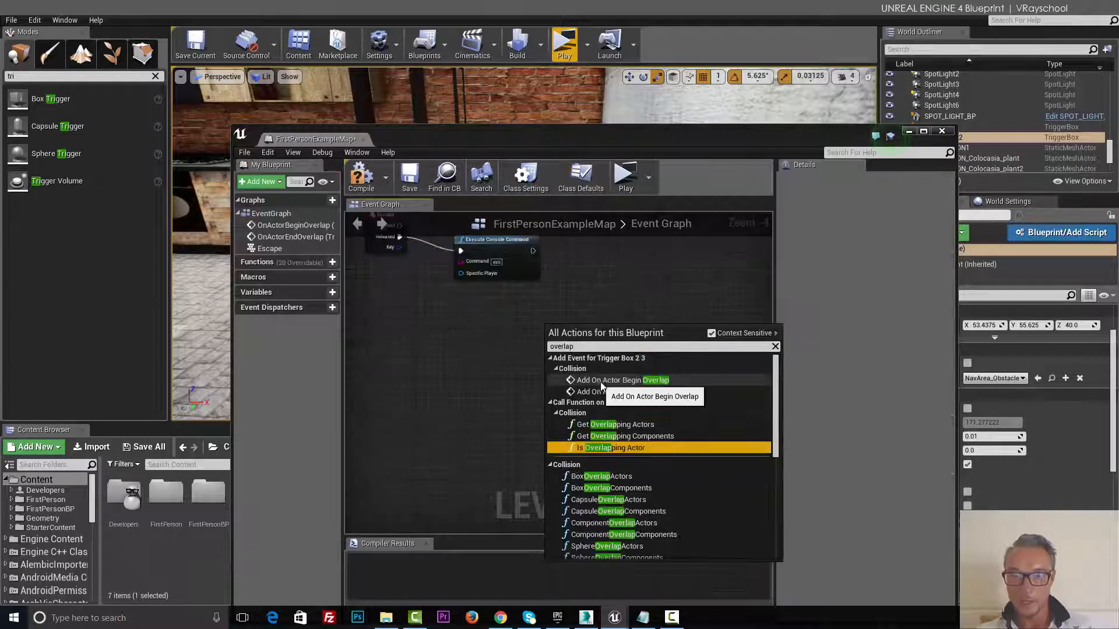
click(621, 379)
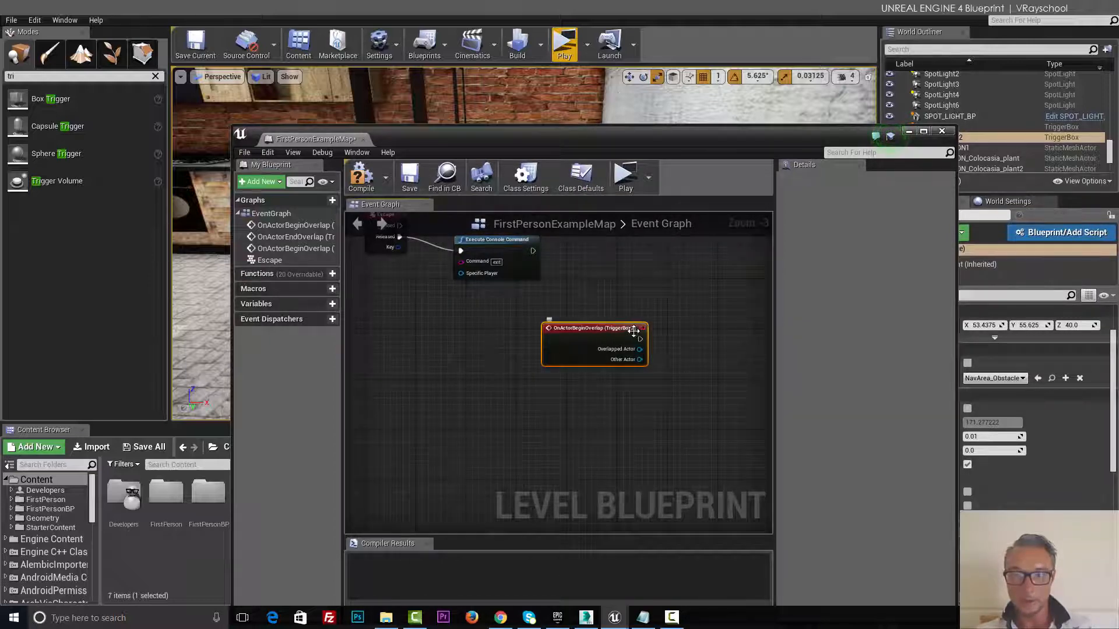
- Reposition the overlap event and wire its exec output toward a 'vis' visibility action
drag(595, 328, 581, 334)
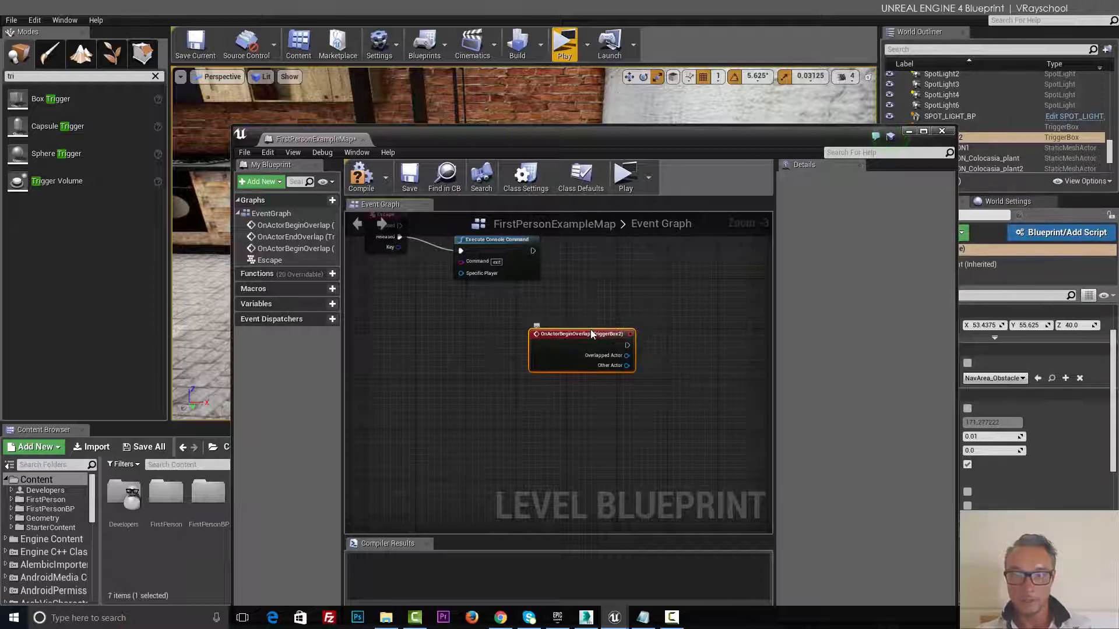
drag(630, 333, 700, 378)
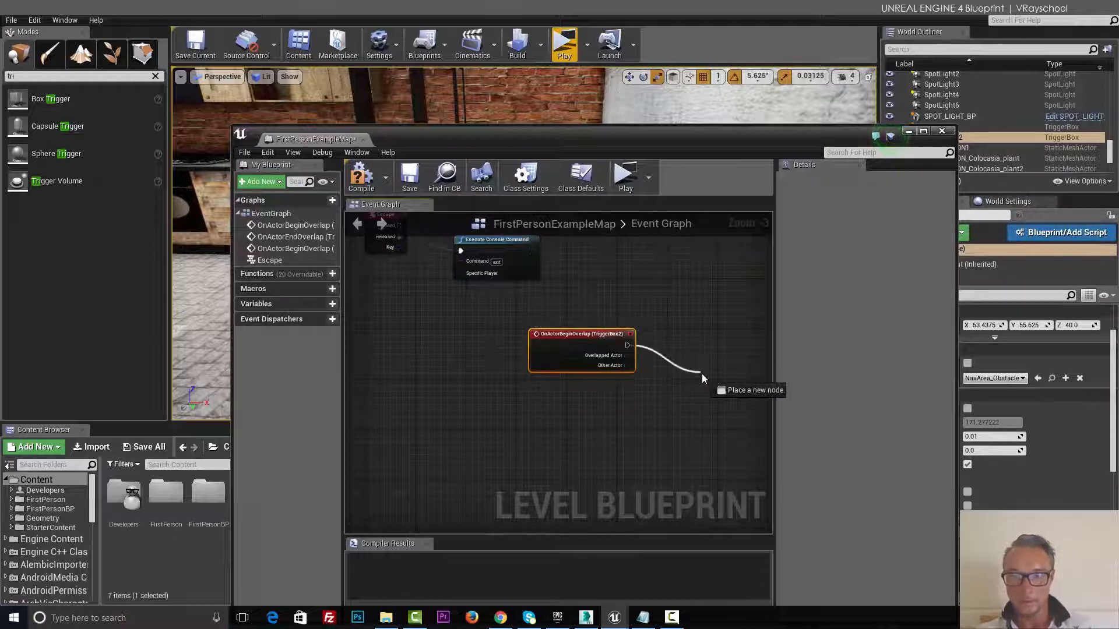
click(703, 378)
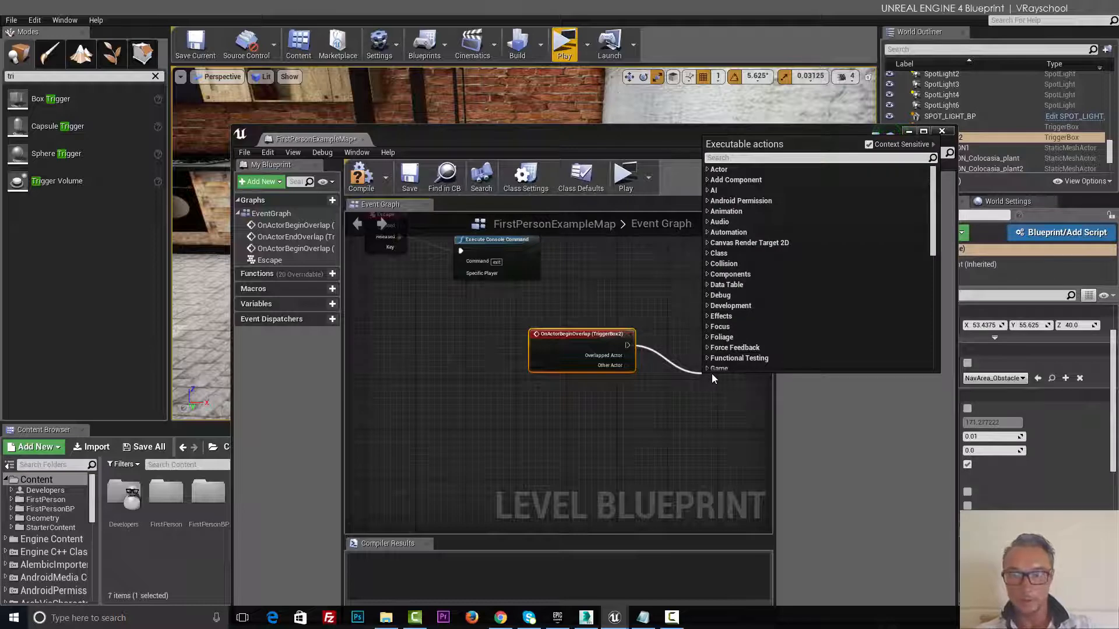
text(vis)
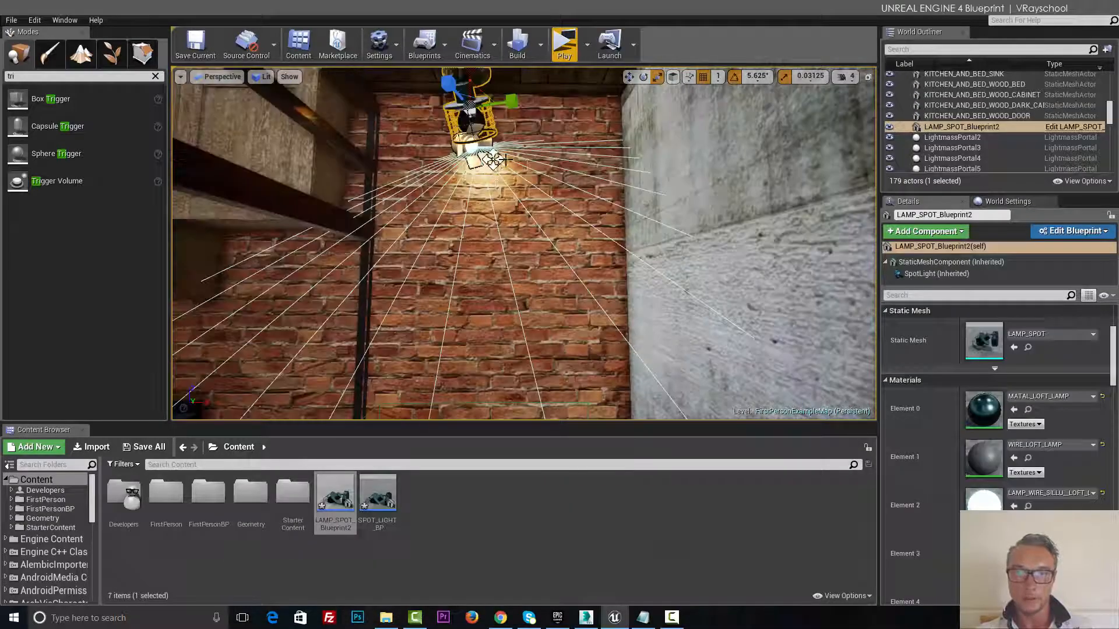
- Reopen the Level Blueprint and add a LAMP_SPOT_Blueprint2 reference below the overlap event
click(423, 43)
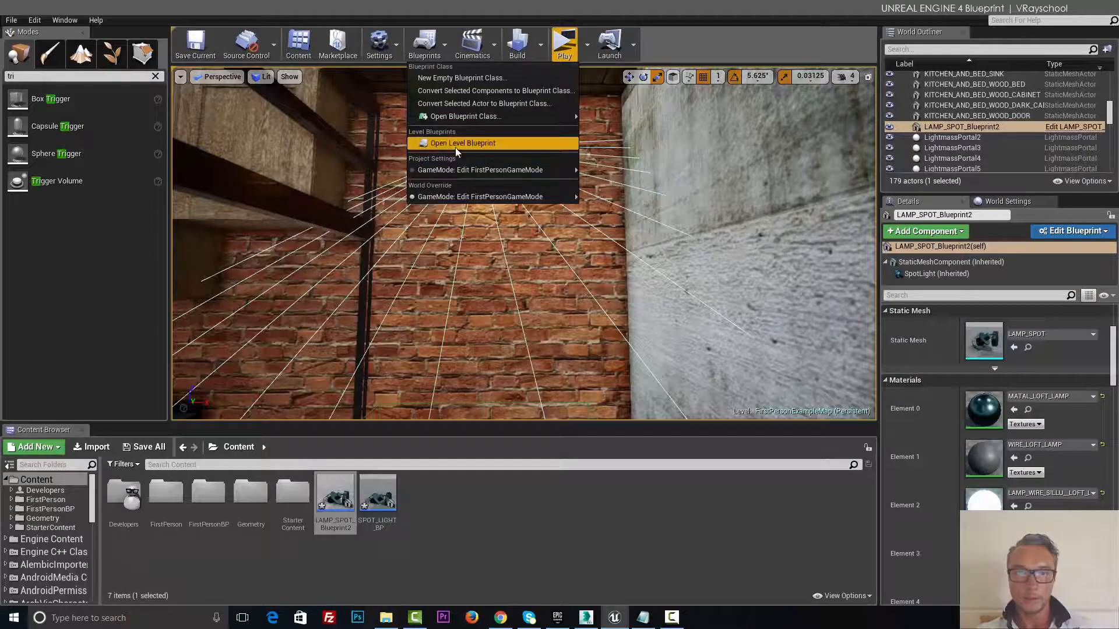
click(462, 143)
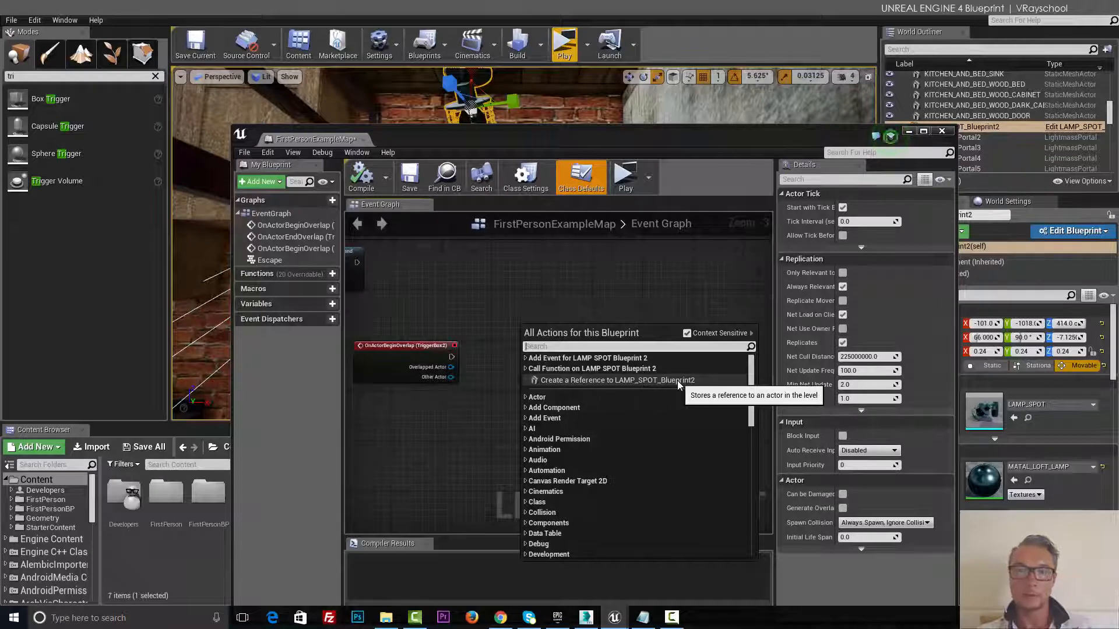
click(616, 380)
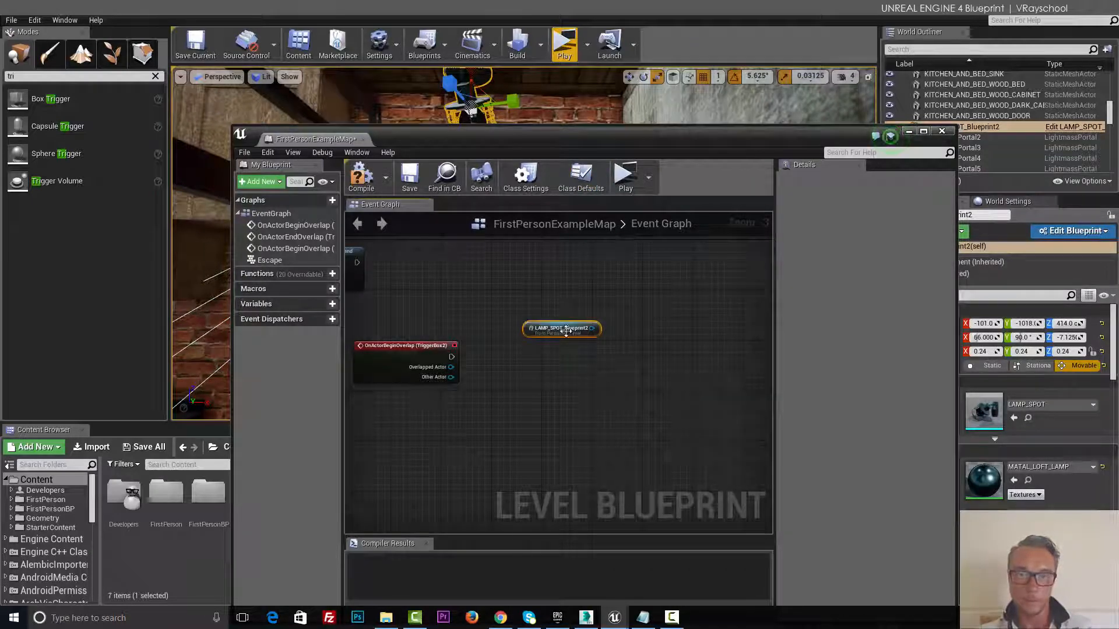
drag(562, 328, 511, 417)
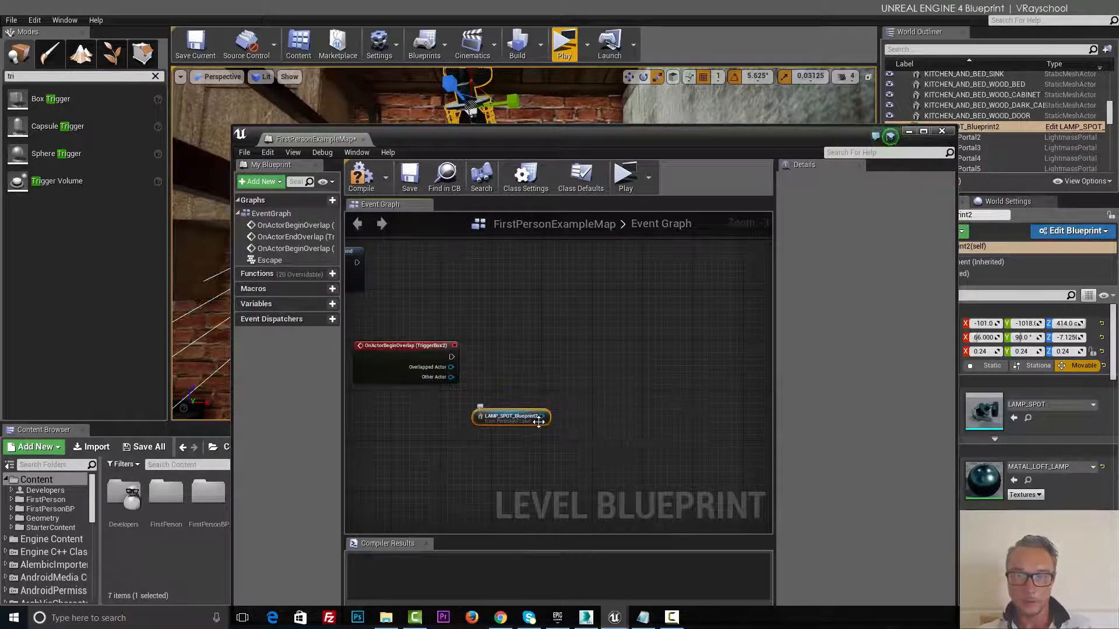
- From the lamp reference, add a Set Visibility (SpotLight) node
drag(542, 416, 655, 401)
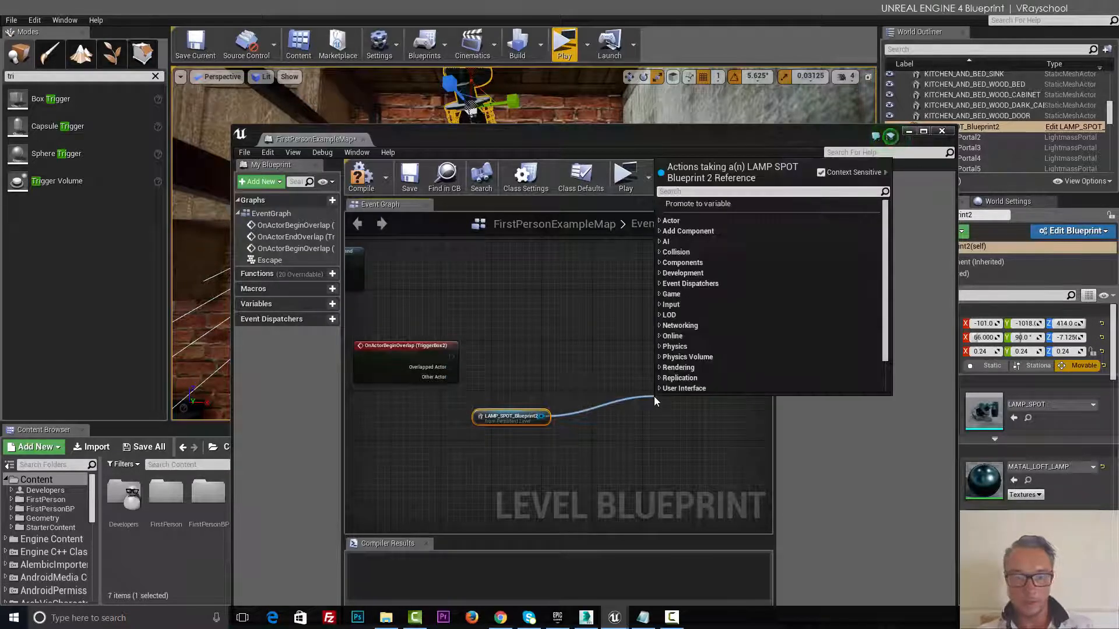
text(setv)
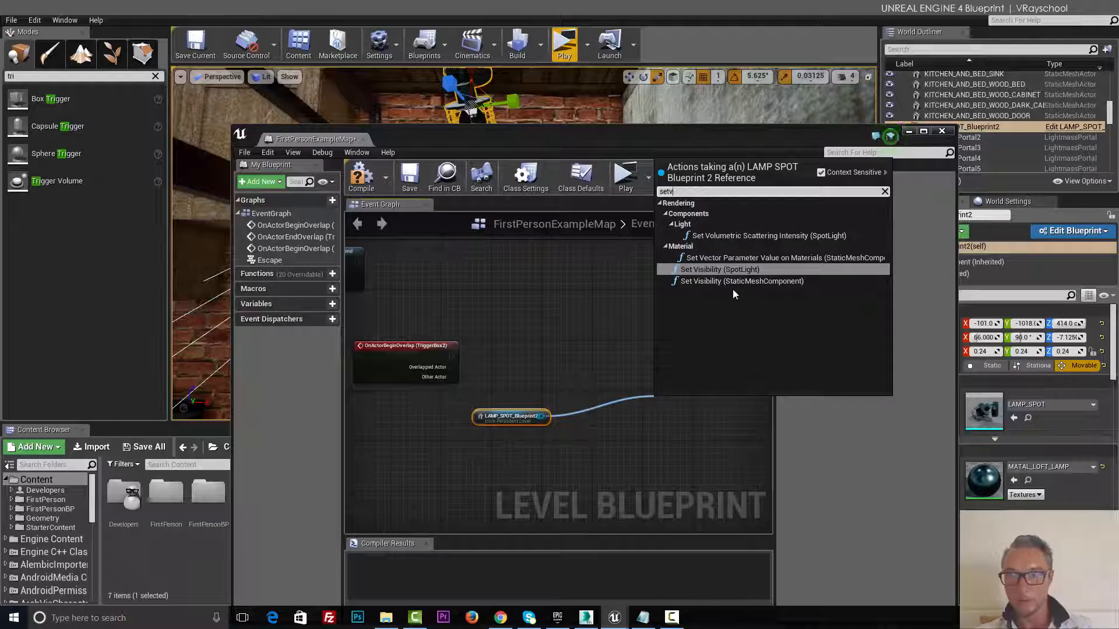
mouse_move(718, 270)
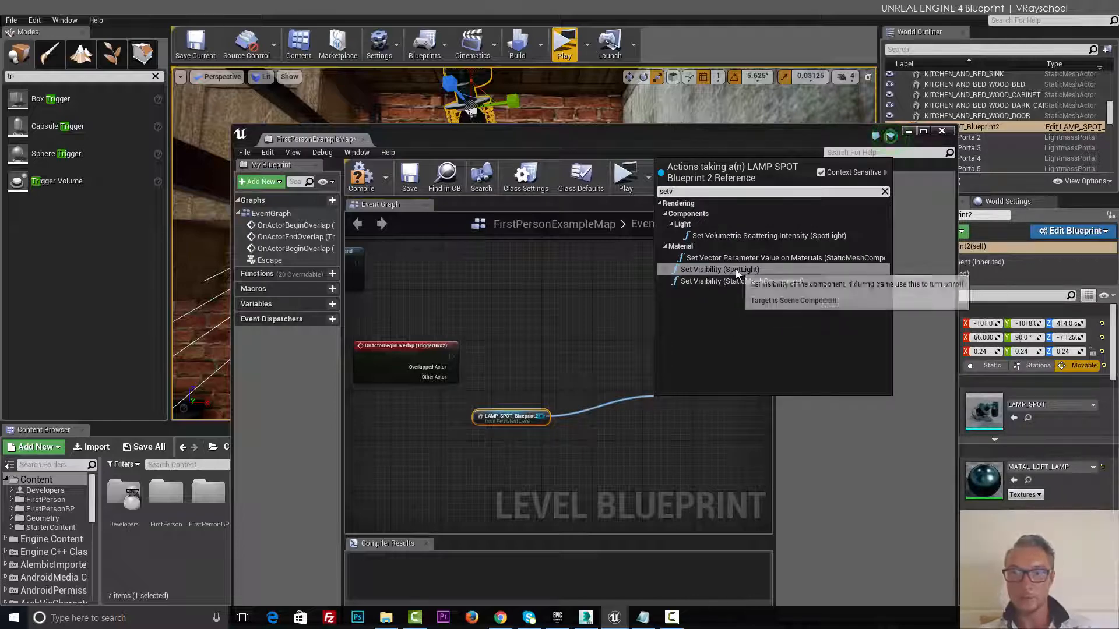
click(719, 269)
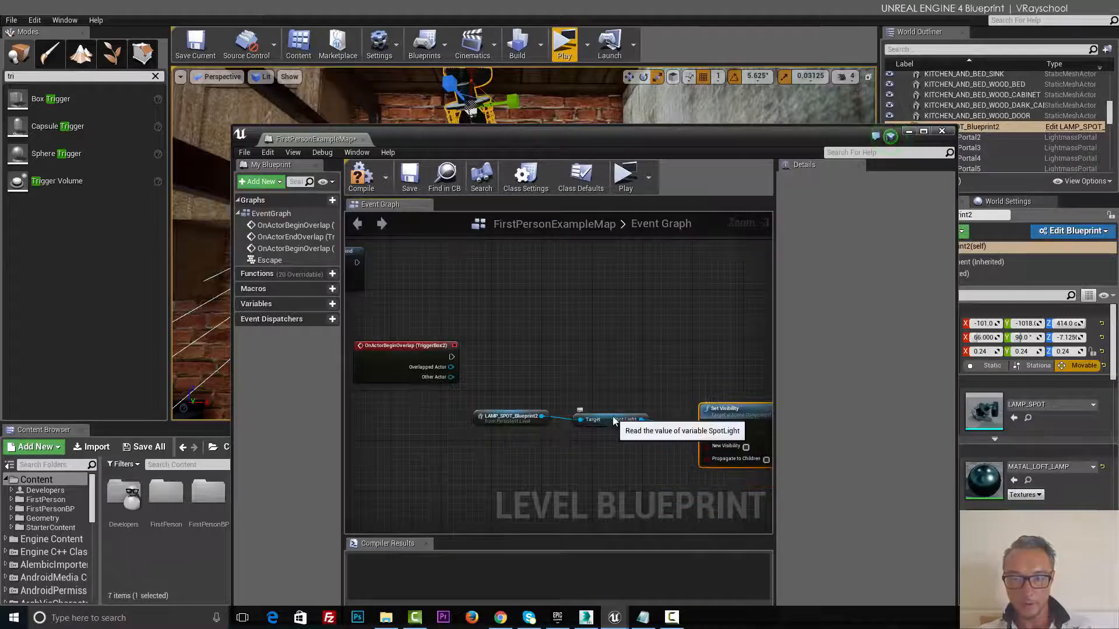
- Wire OnActorBeginOverlap into Set Visibility, align the node, and tick New Visibility
click(618, 416)
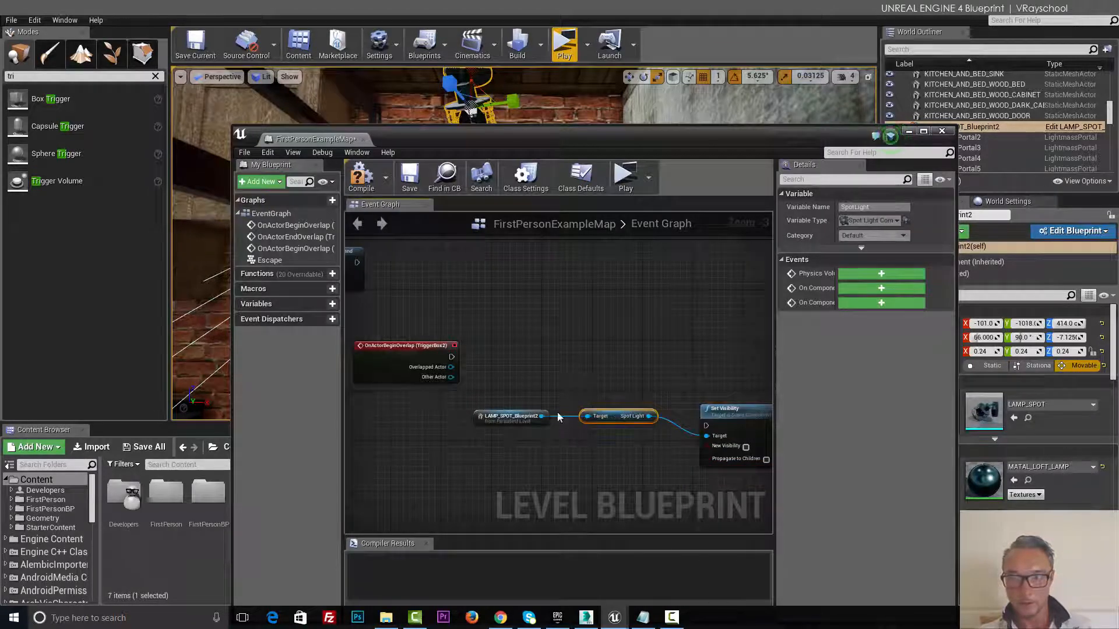
mouse_move(439, 346)
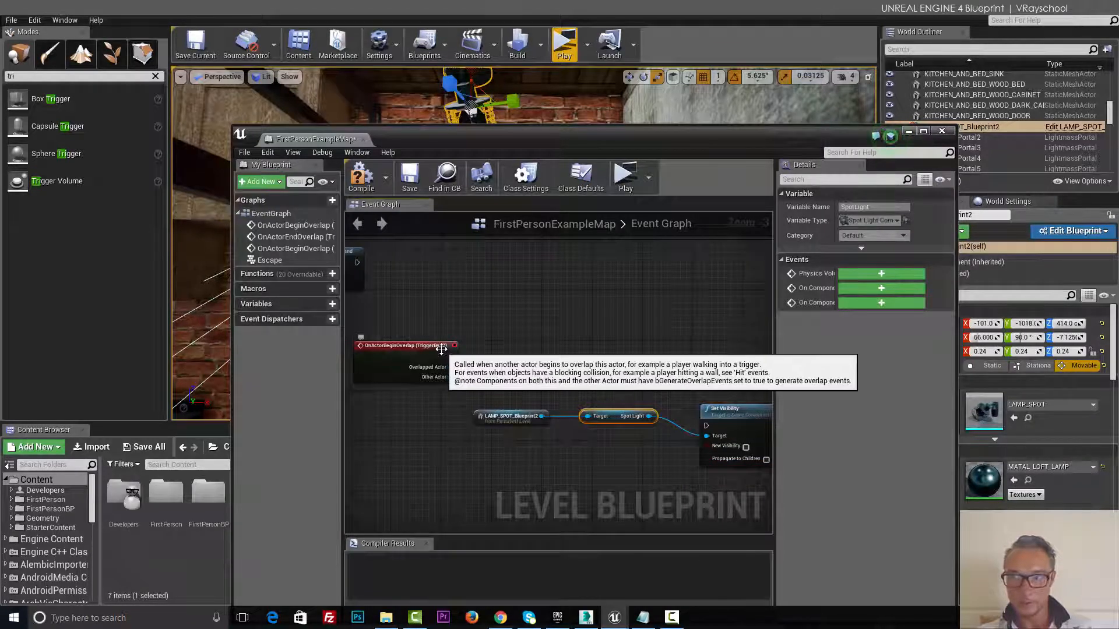
mouse_move(780, 449)
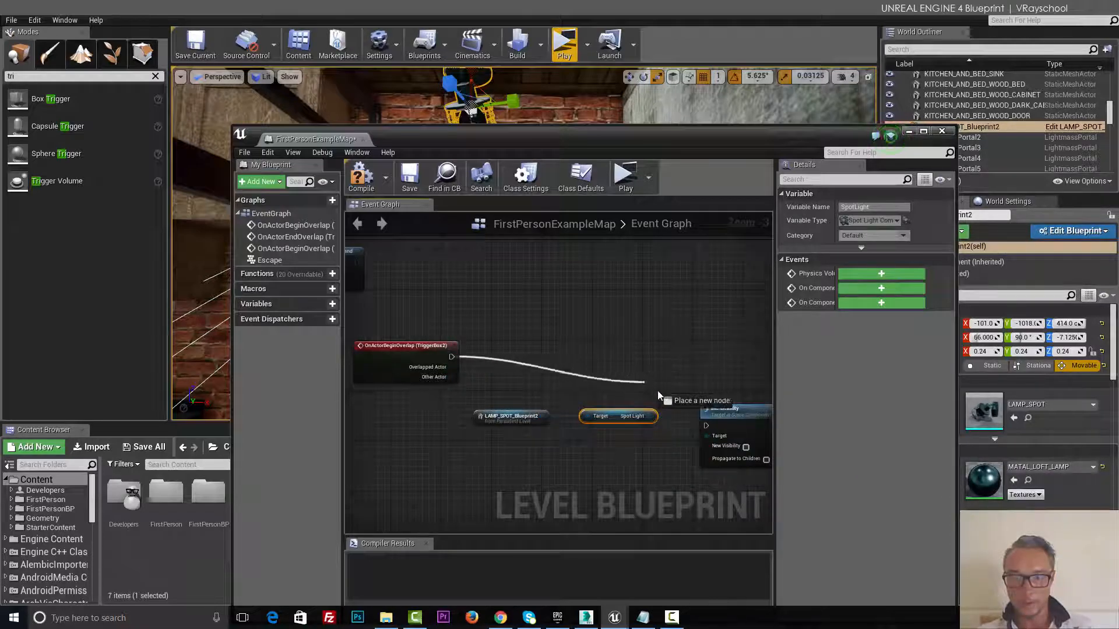
click(728, 421)
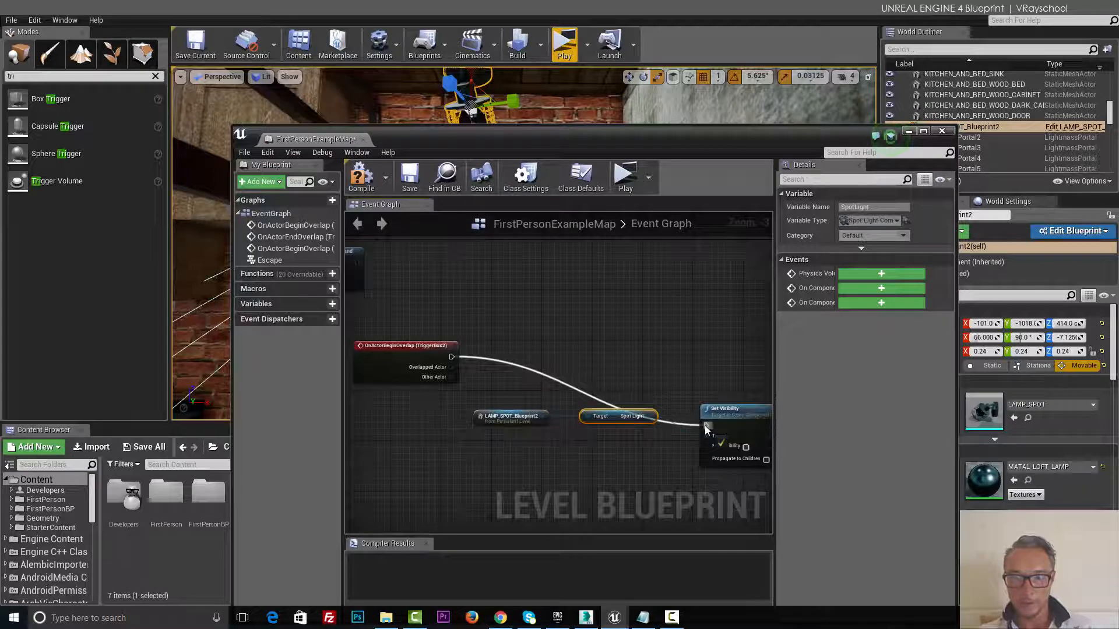
mouse_move(717, 439)
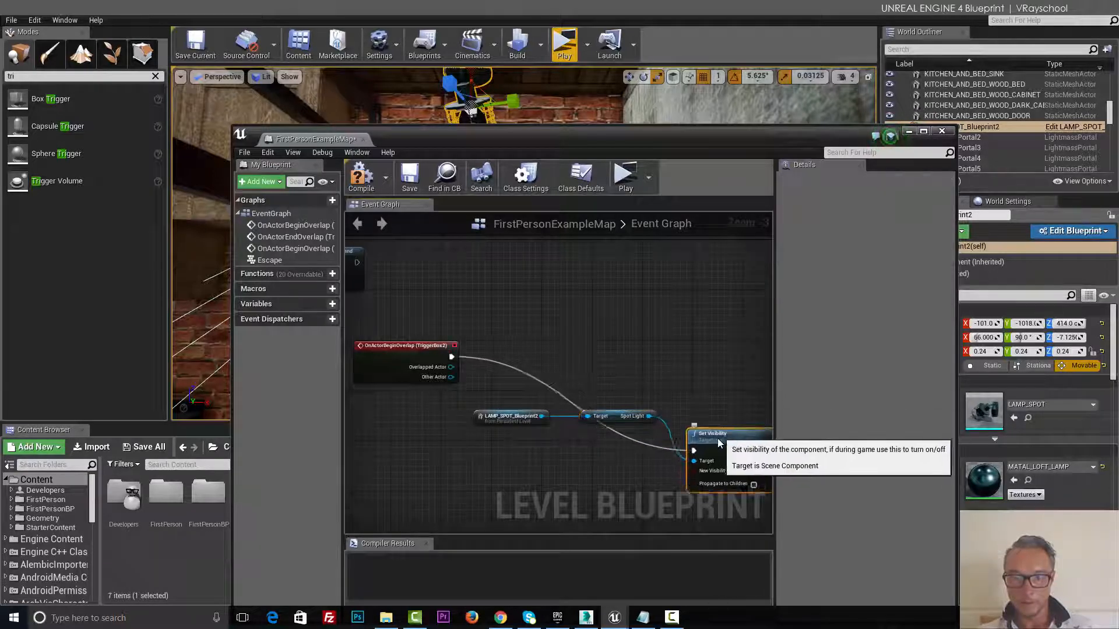
drag(712, 435, 717, 350)
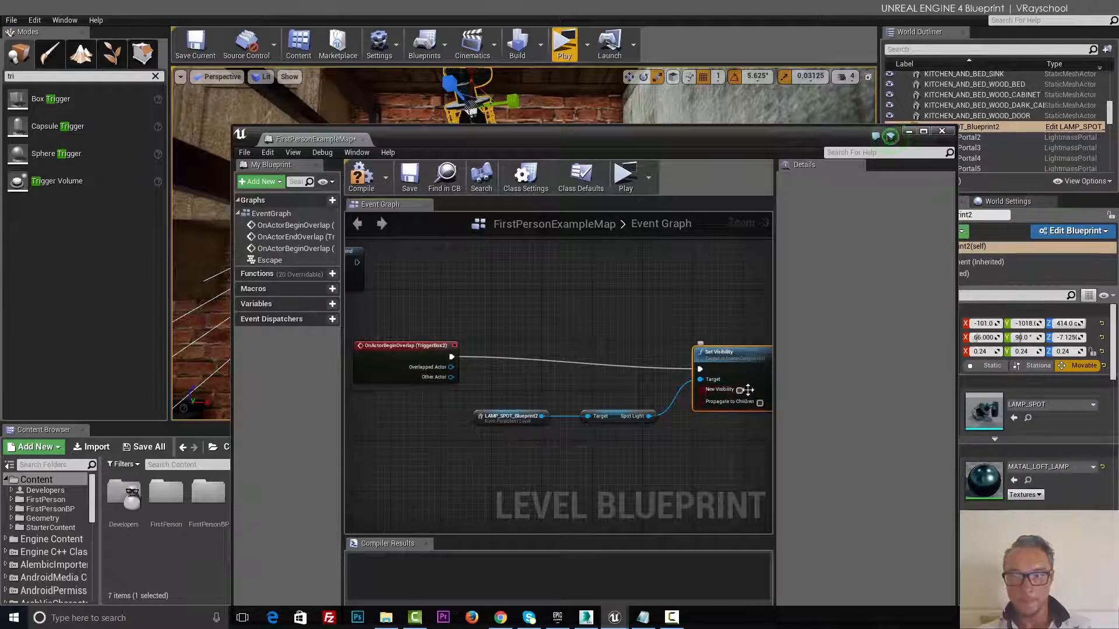
mouse_move(740, 390)
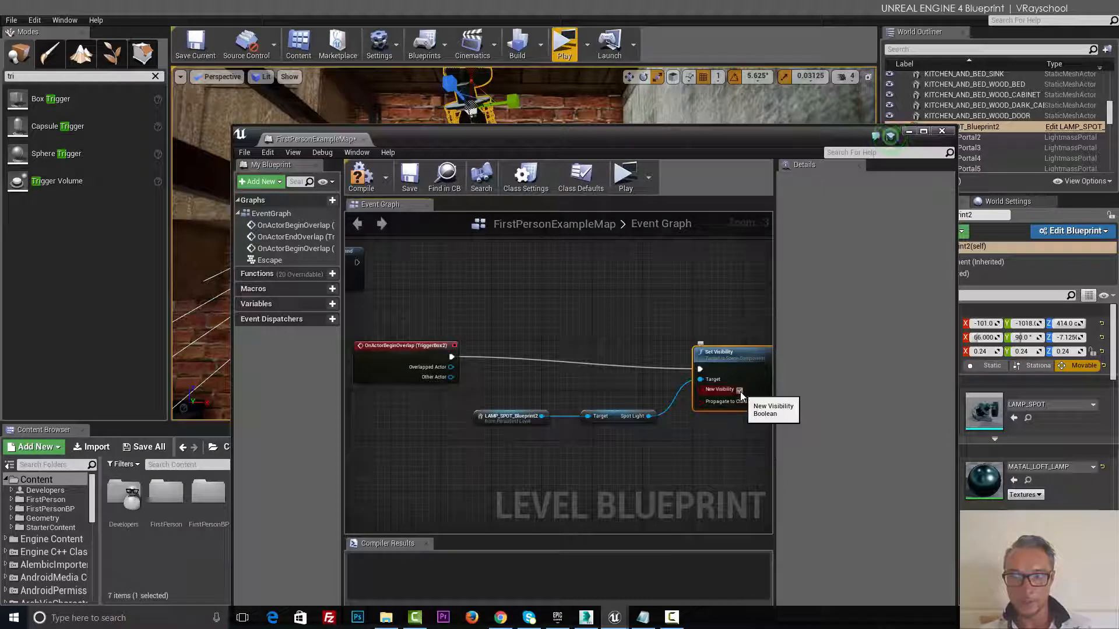
mouse_move(385, 349)
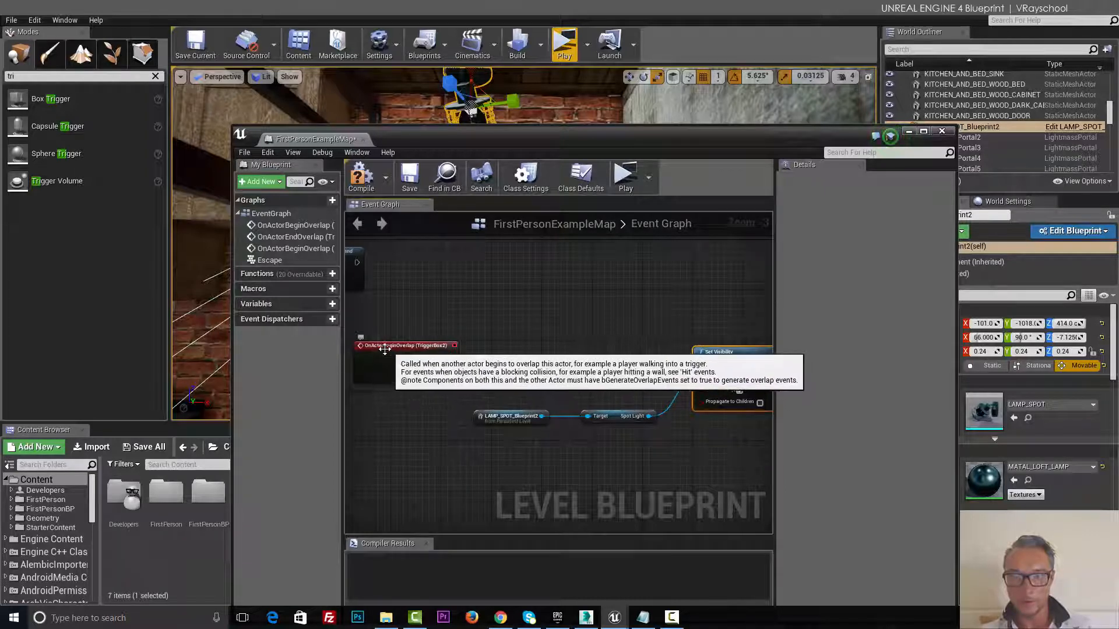
mouse_move(724, 143)
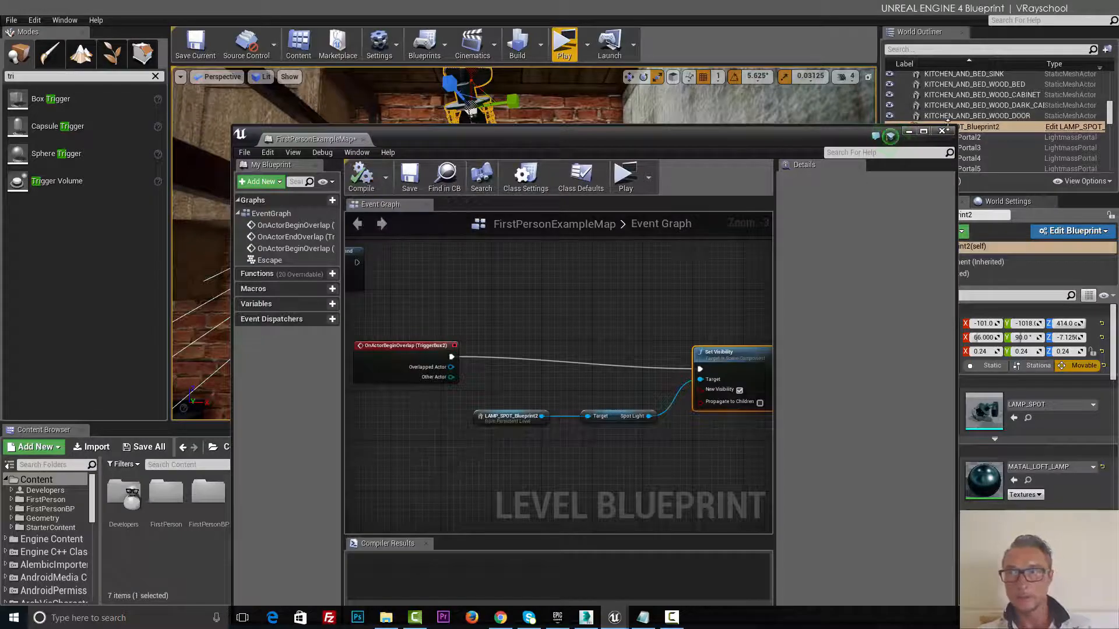
click(562, 42)
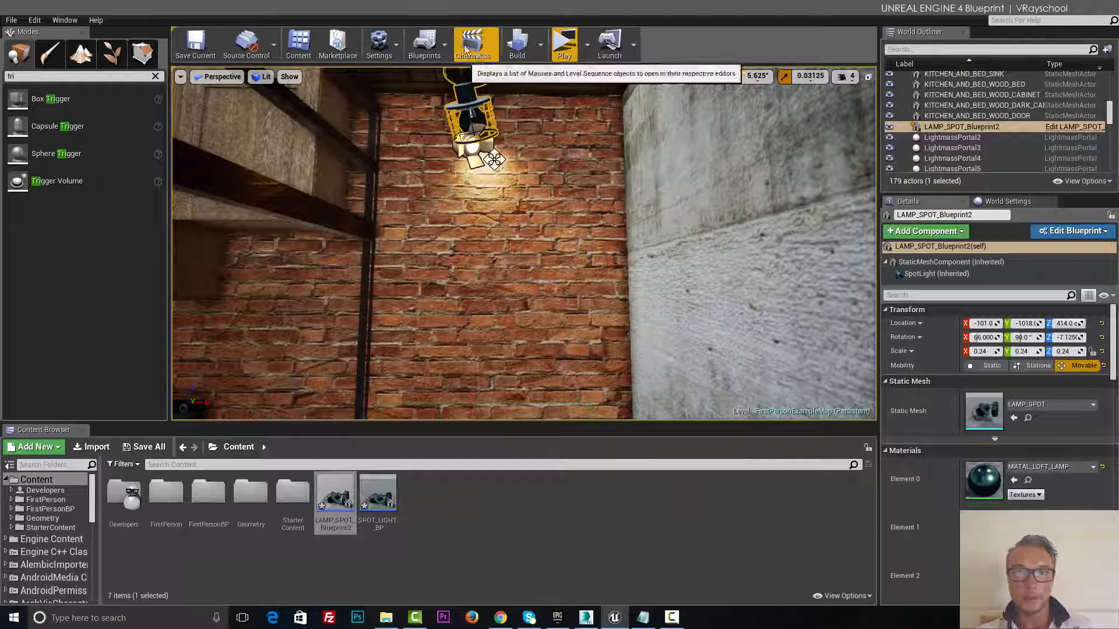
- Reopen the Level Blueprint and search 'on' to add TriggerBox2's OnActorEndOverlap event
click(423, 43)
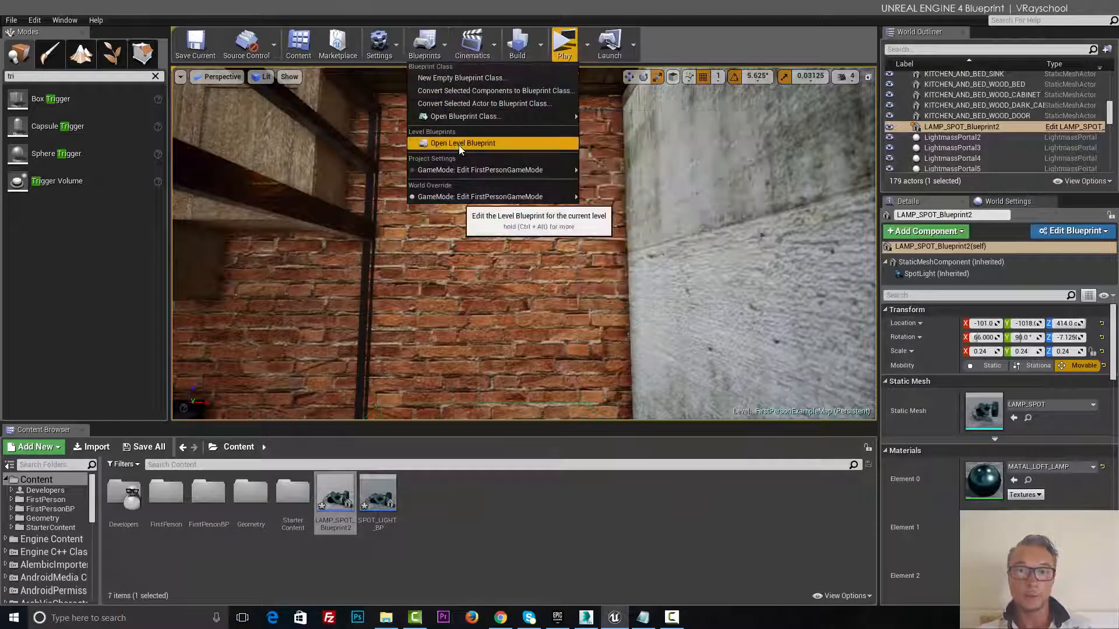
click(461, 142)
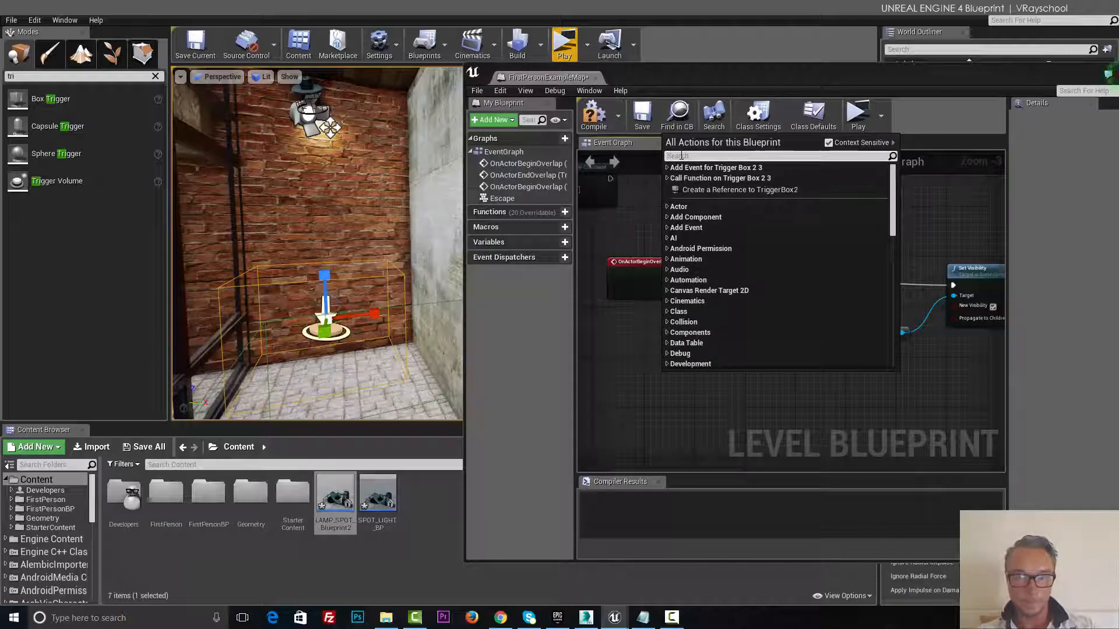
text(on)
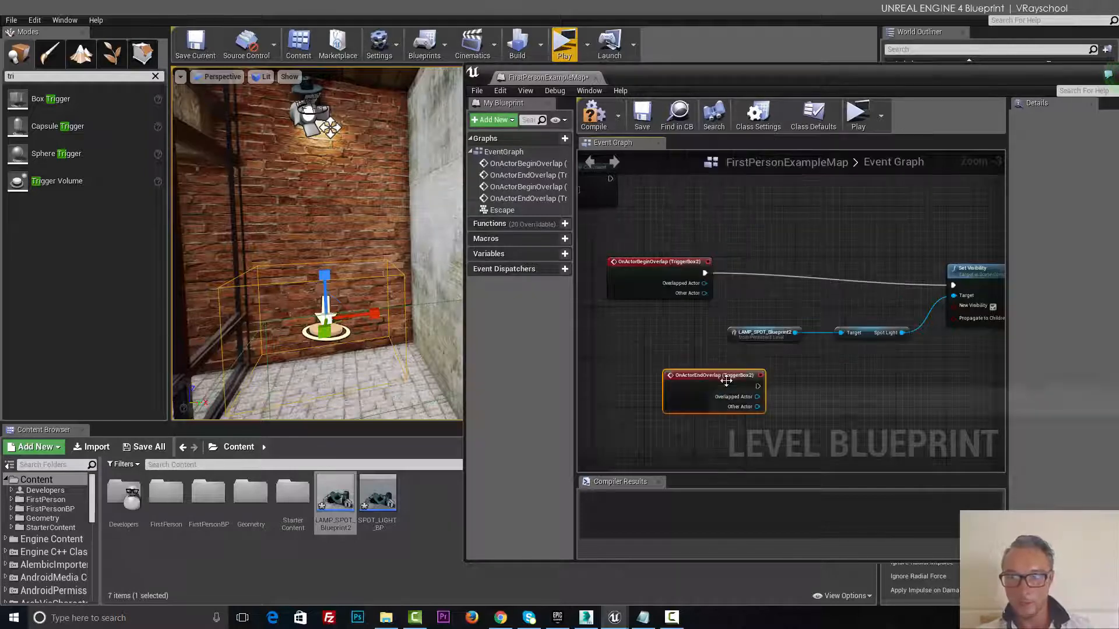
mouse_move(714, 376)
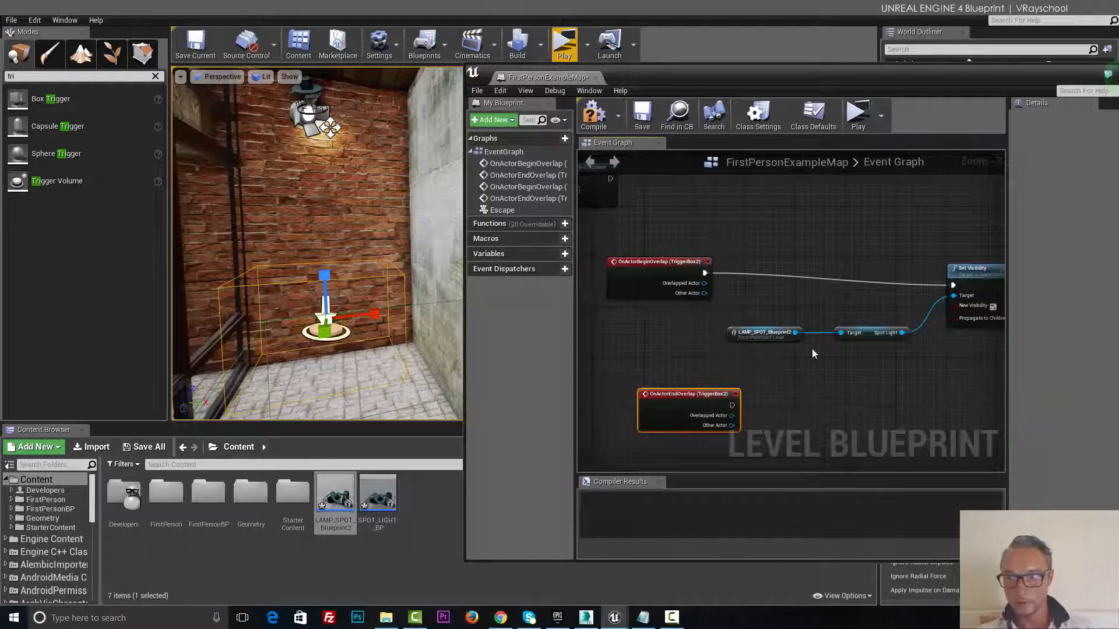
mouse_move(671, 393)
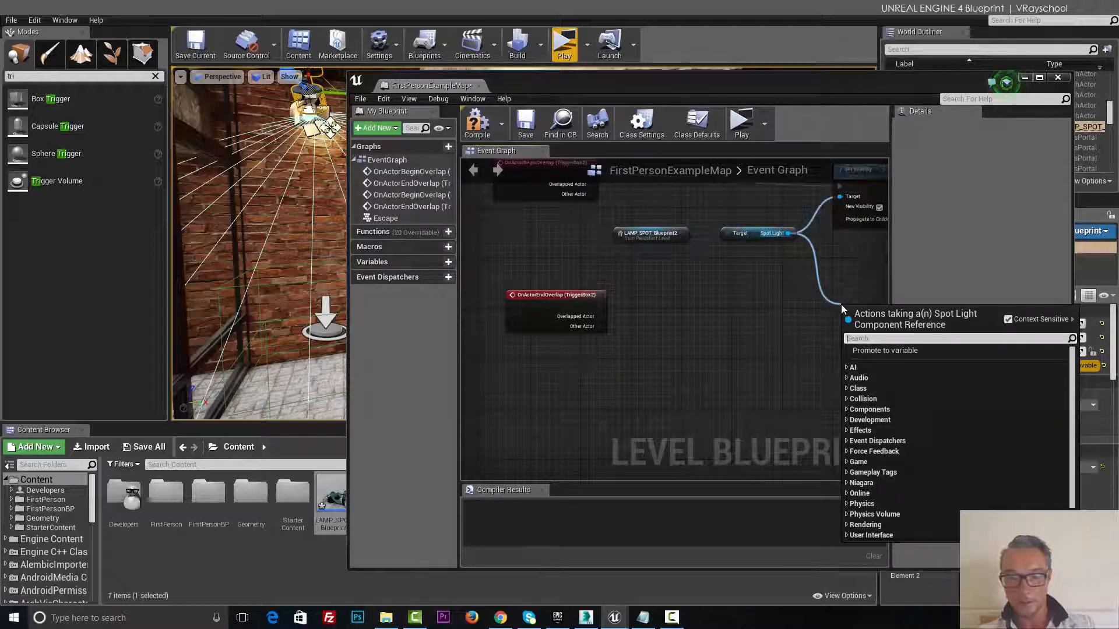
- Wire OnActorEndOverlap into a second spotlight Set Visibility, close the blueprint and Play
text(set v)
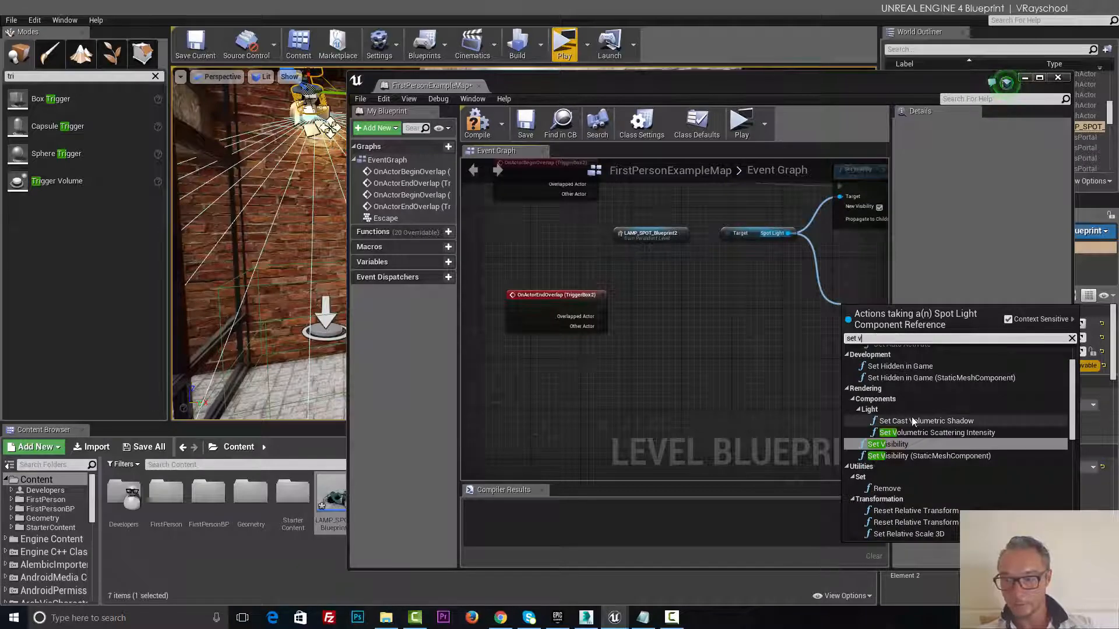
click(888, 444)
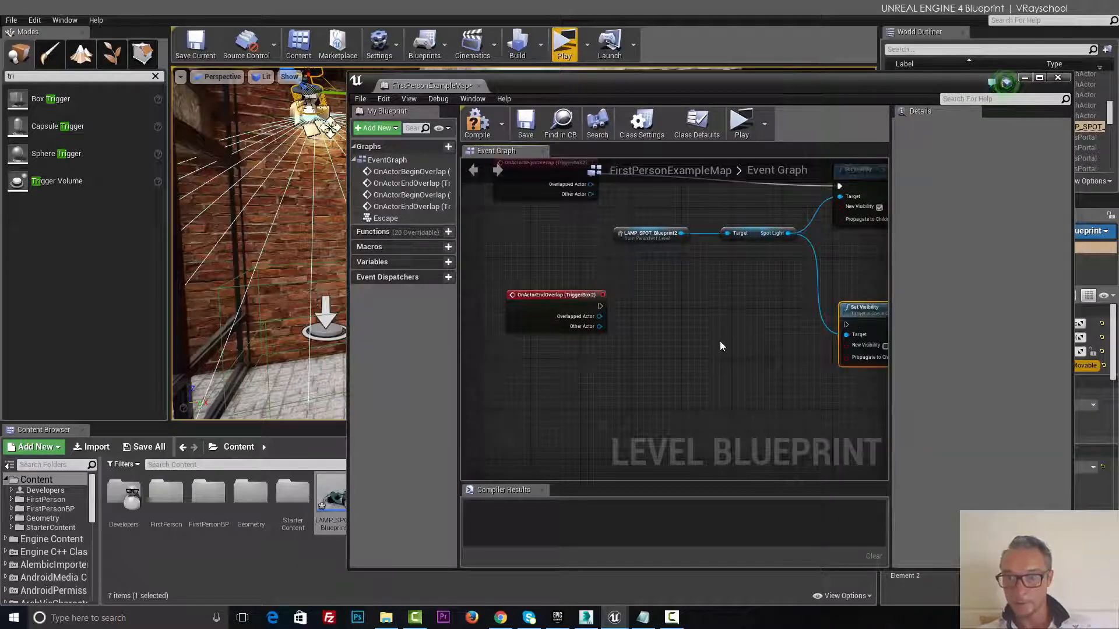
mouse_move(884, 345)
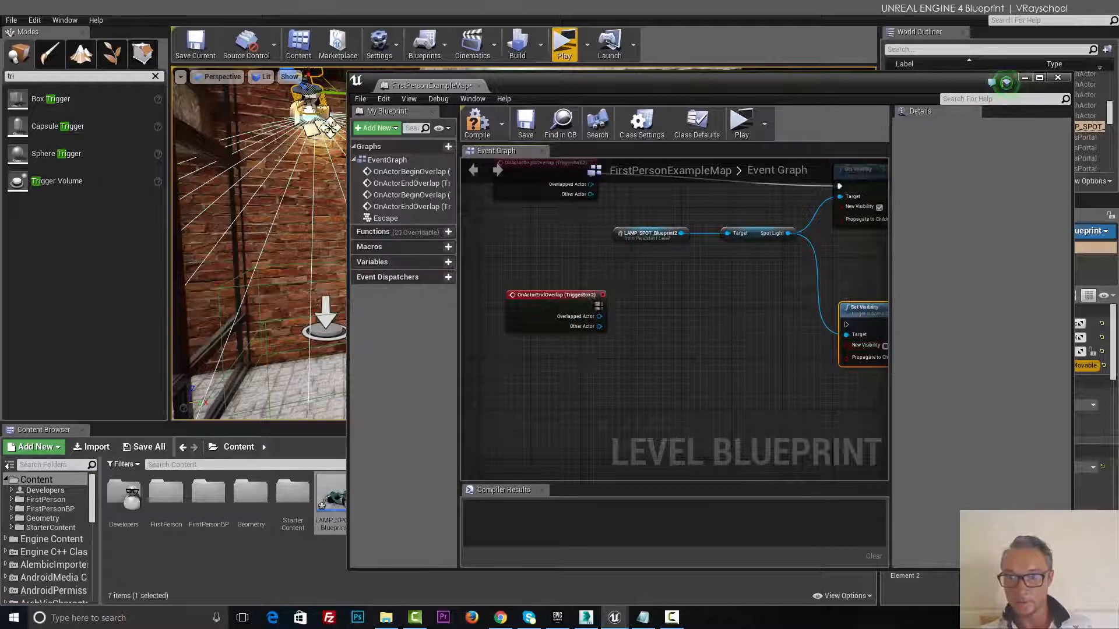
drag(601, 306, 845, 321)
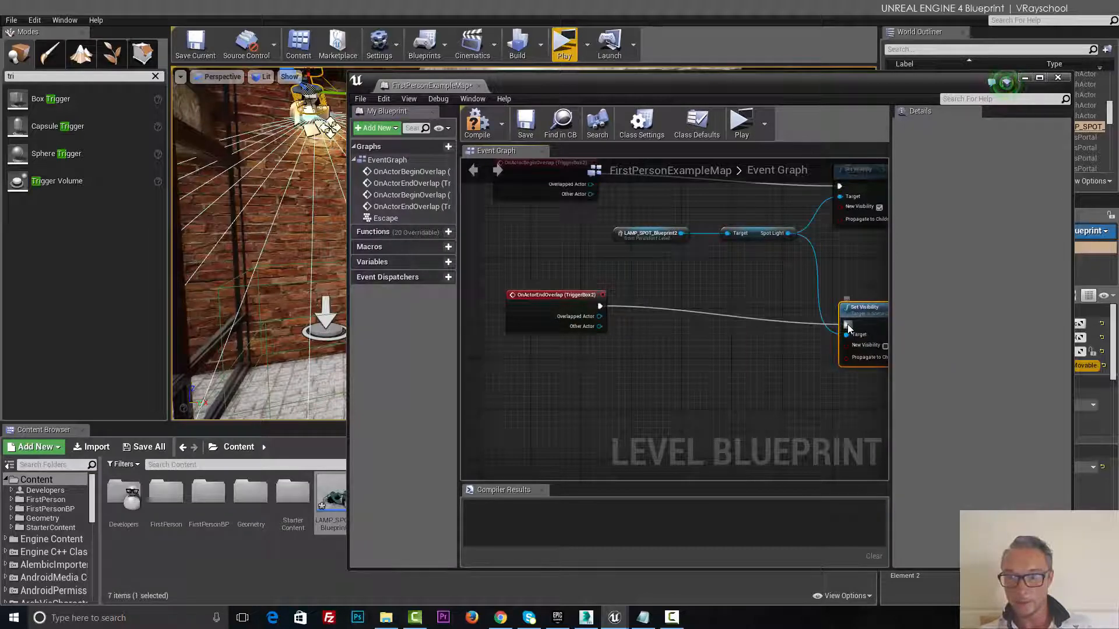
scroll(down, 3)
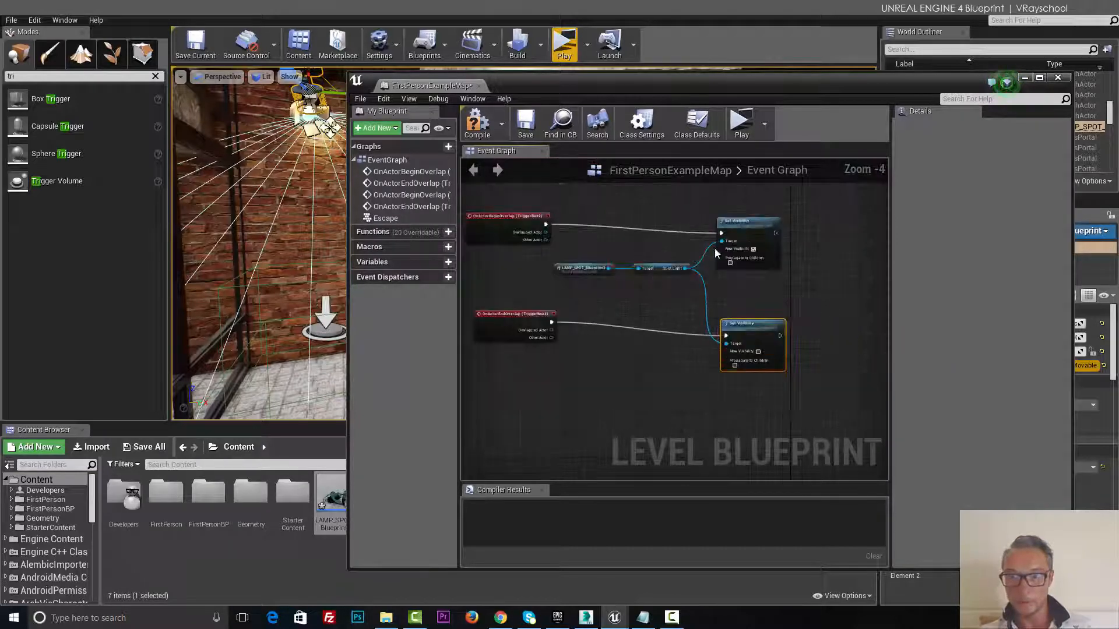
click(661, 272)
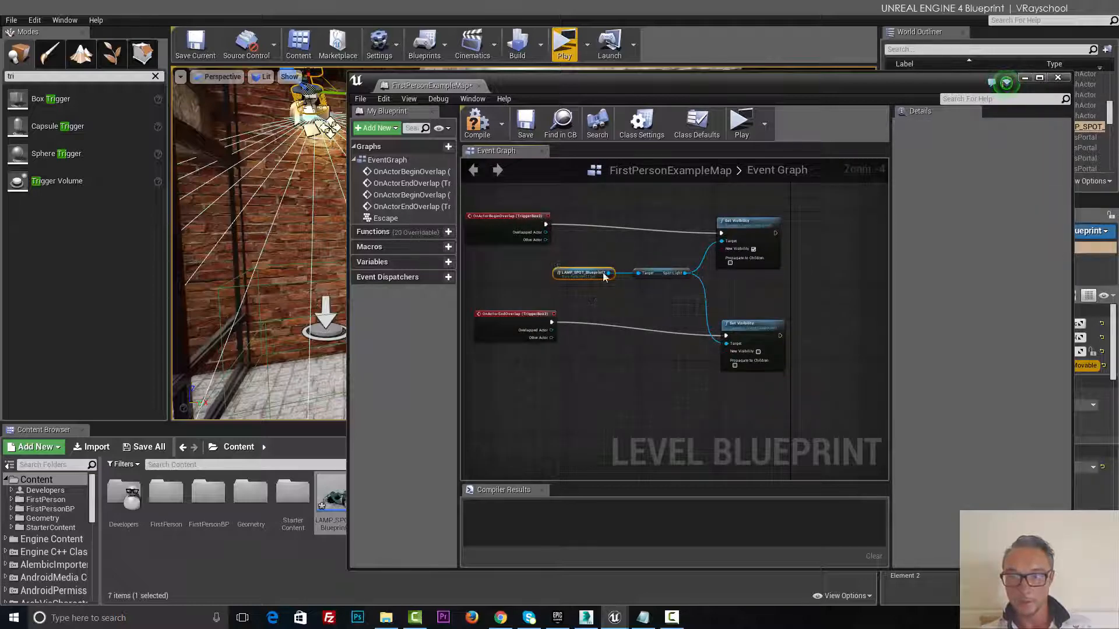
mouse_move(674, 274)
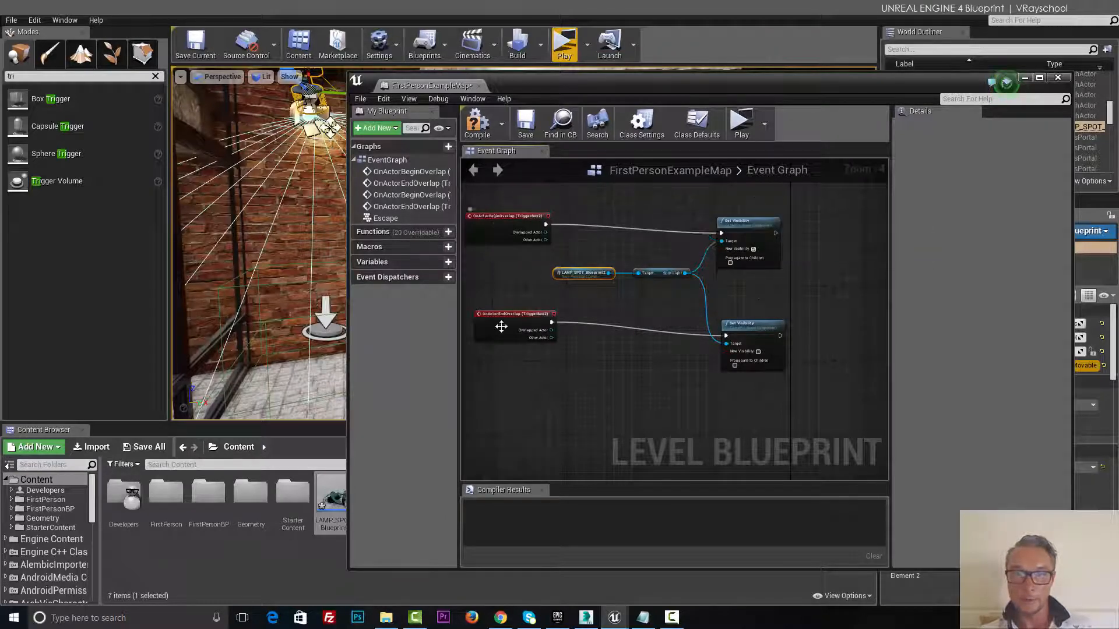
mouse_move(509, 216)
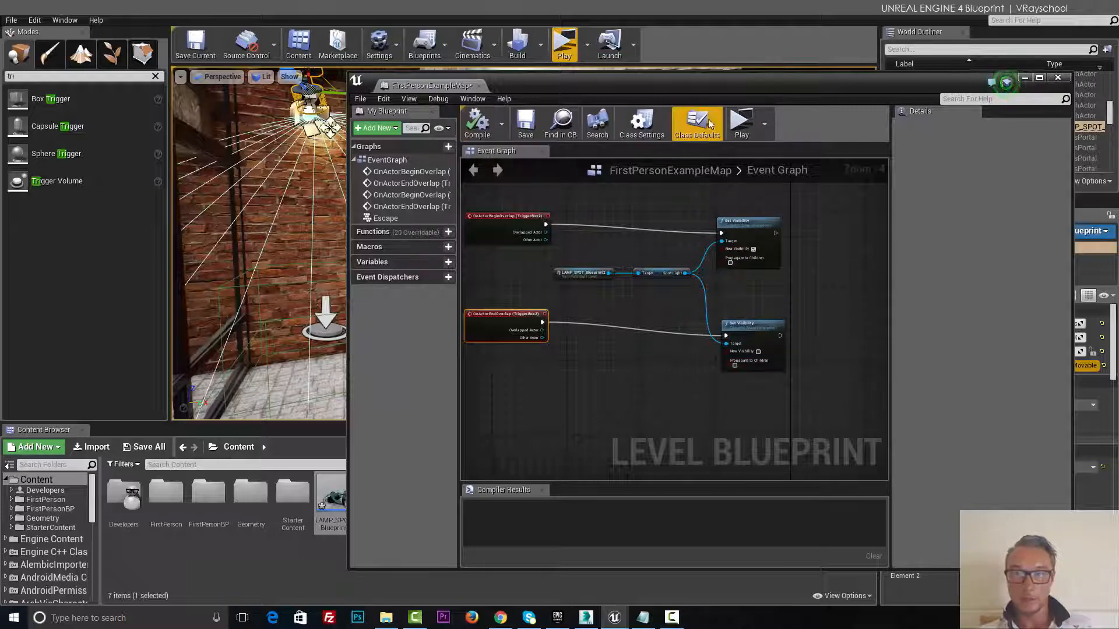
click(1056, 77)
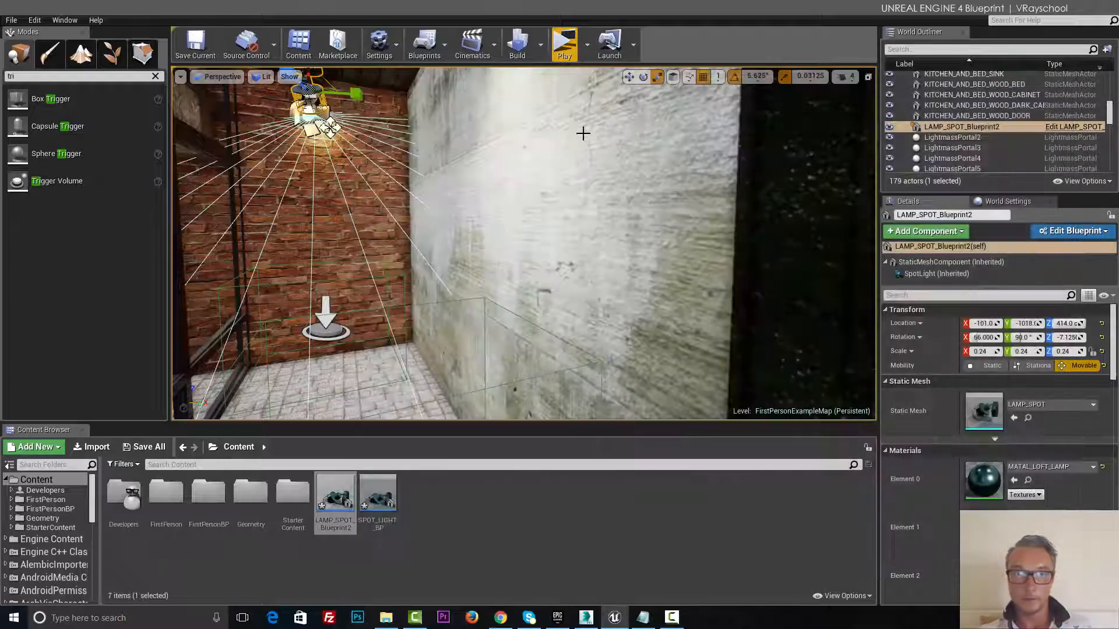
click(563, 42)
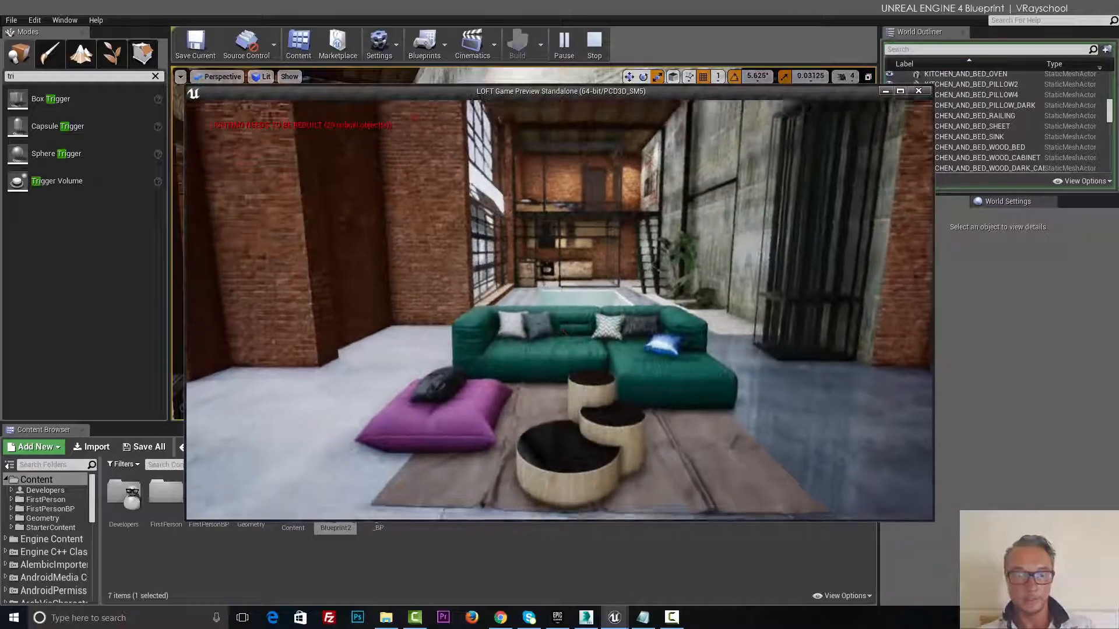